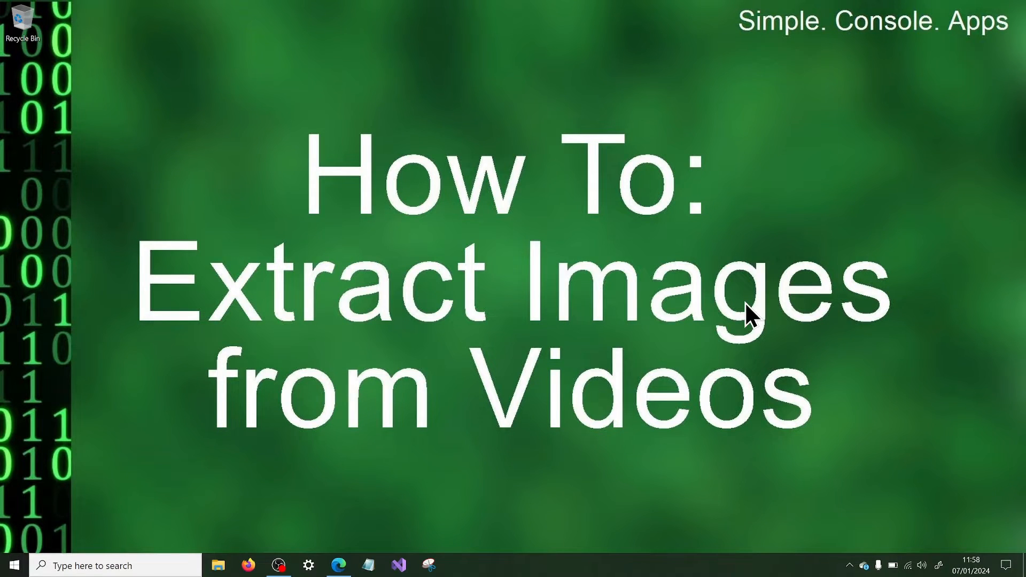
# Start a new C# Console App project named ExtractImagesFromVideo
pyautogui.click(397, 564)
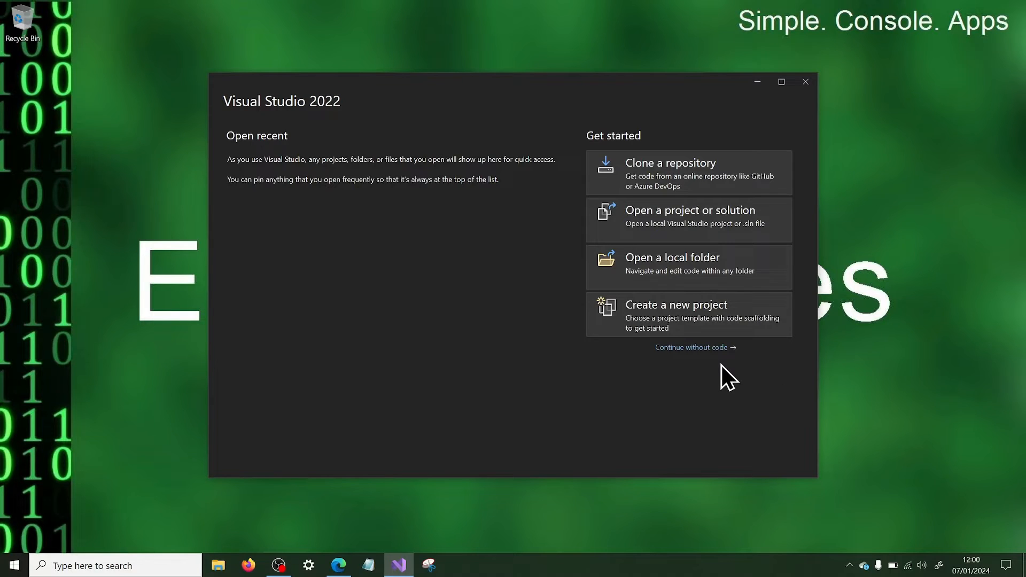
pyautogui.moveTo(716, 387)
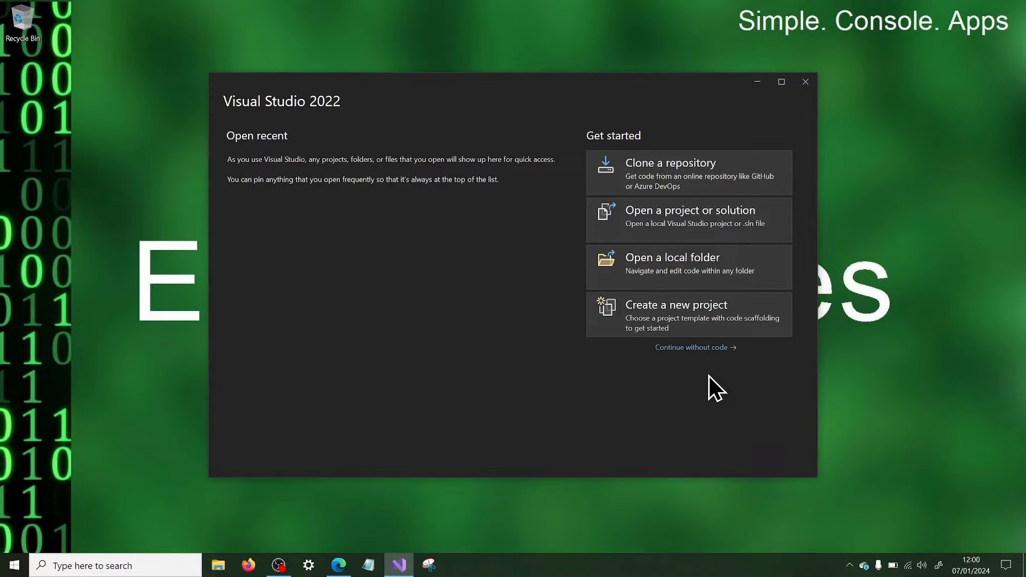
pyautogui.click(676, 304)
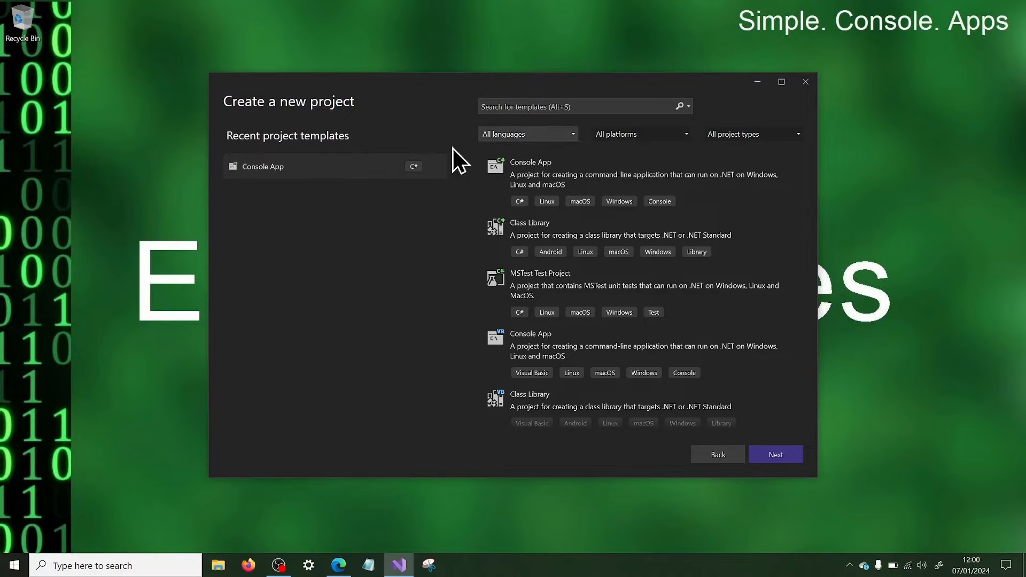
pyautogui.click(775, 454)
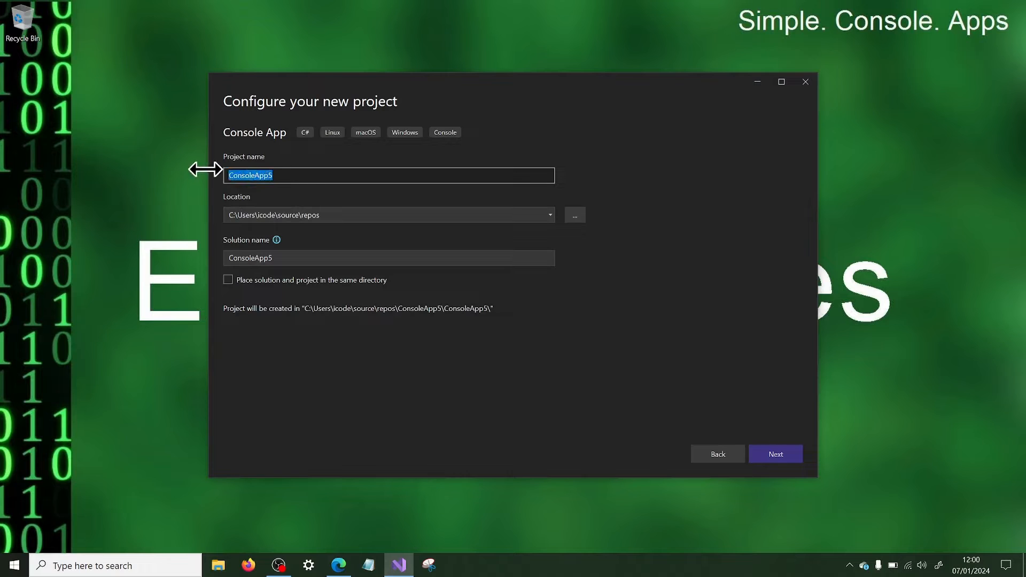
pyautogui.write('ExtractImagesFromVideo')
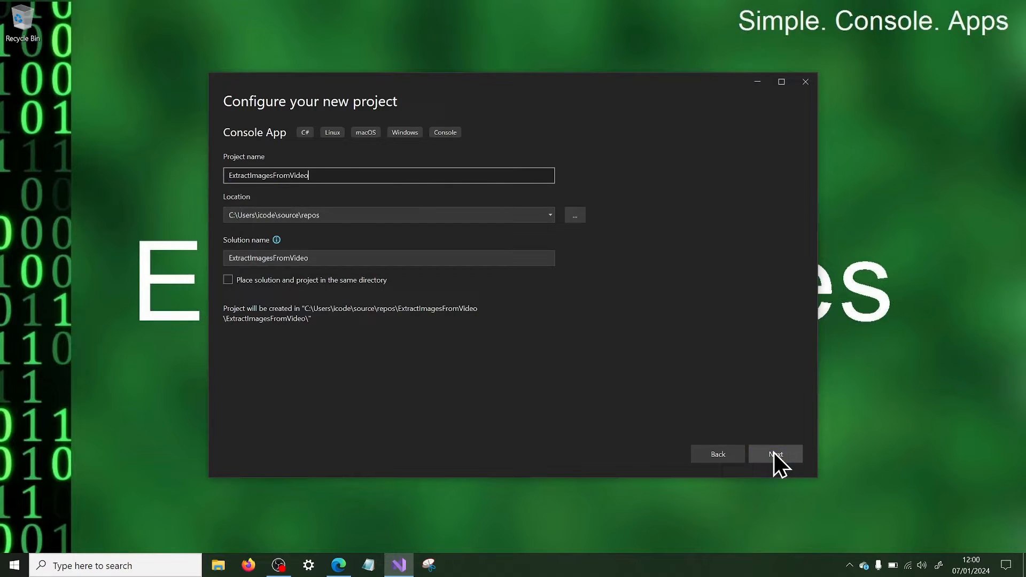
pyautogui.click(774, 454)
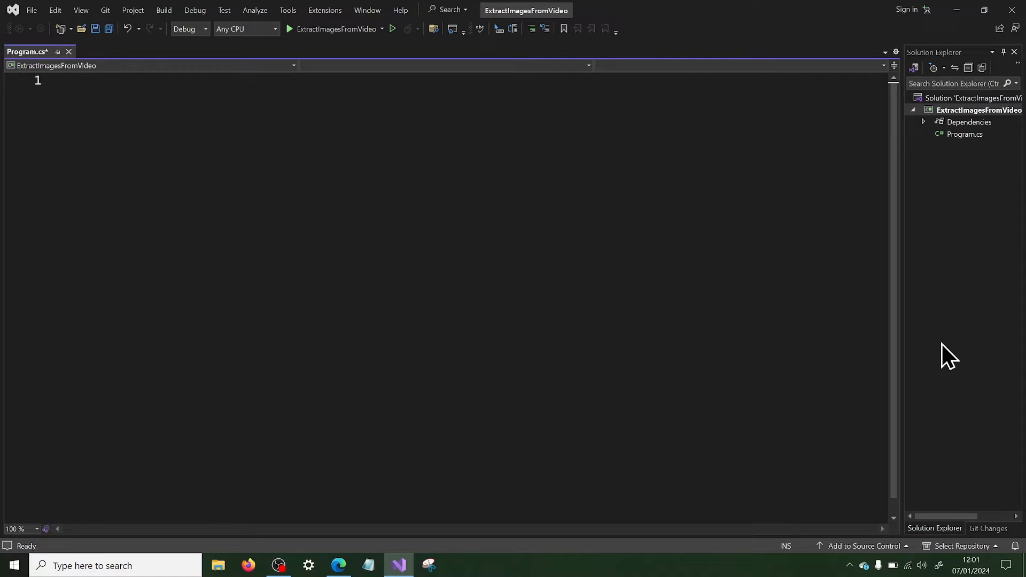
# Set the project's Target OS to Windows in the project properties
pyautogui.click(978, 110)
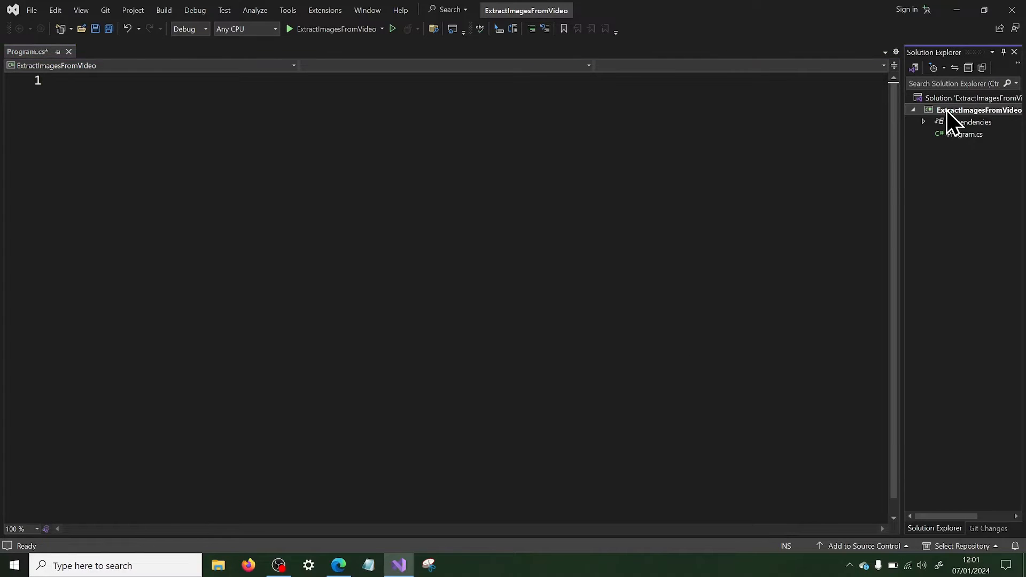
pyautogui.doubleClick(979, 110)
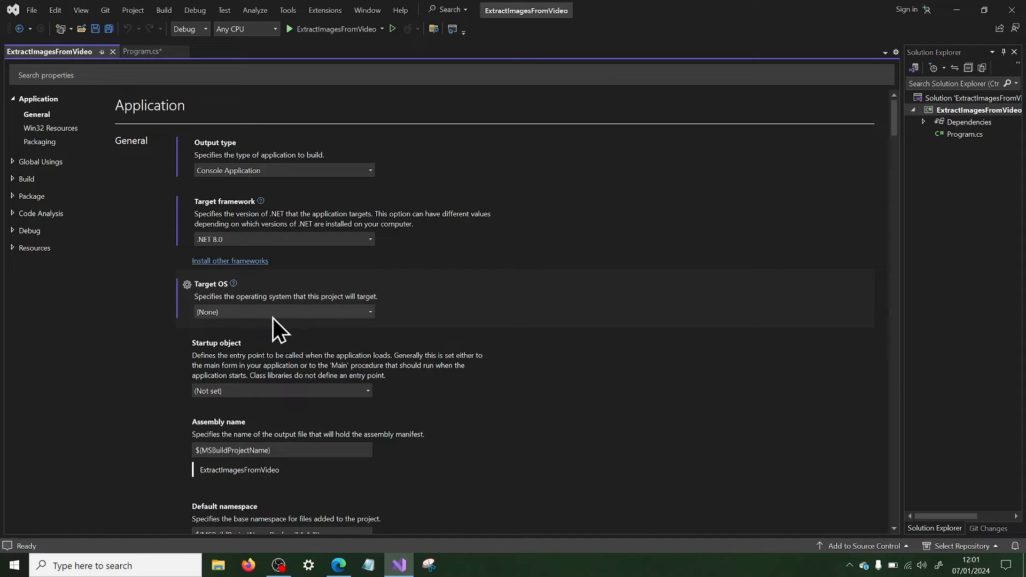
pyautogui.click(285, 311)
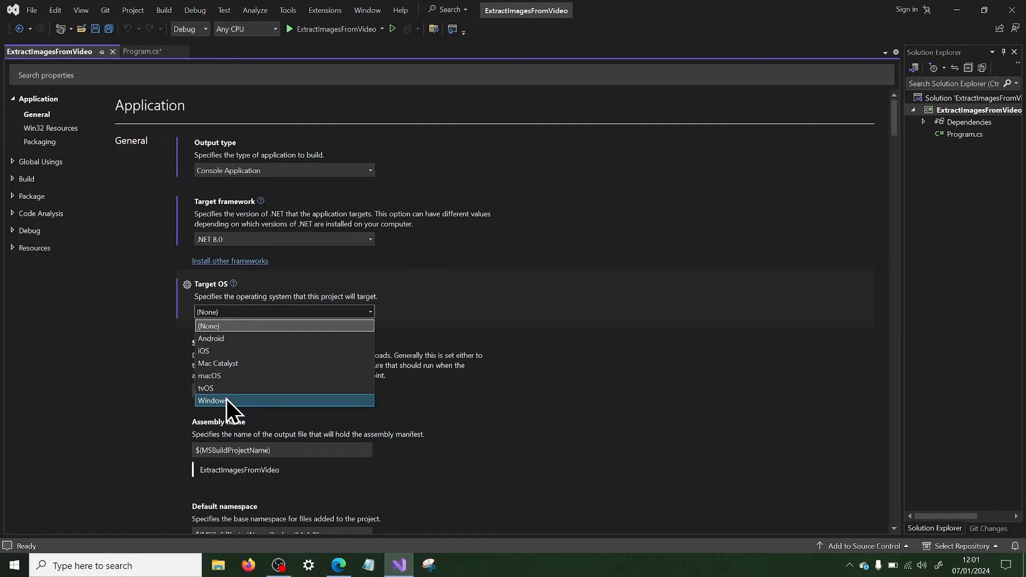
pyautogui.click(211, 401)
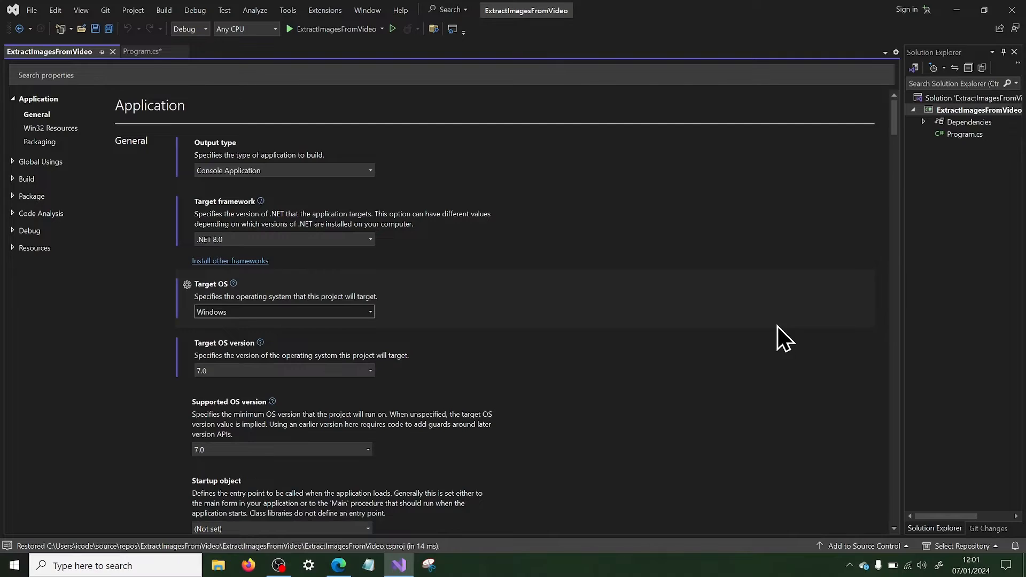
pyautogui.click(138, 52)
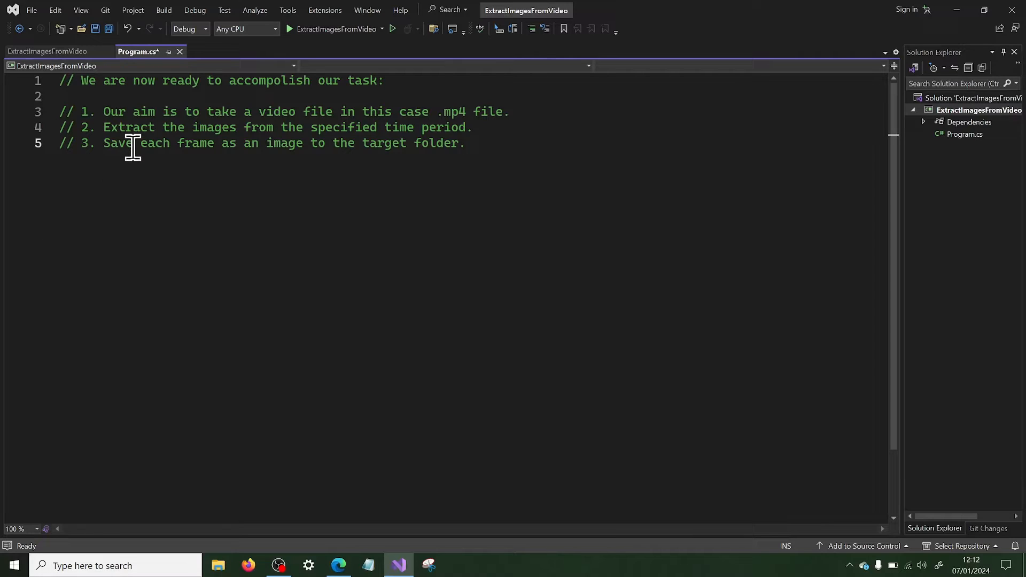
# Select the comment lines describing the video-file aim and the open-source OpenCV library
pyautogui.tripleClick(261, 111)
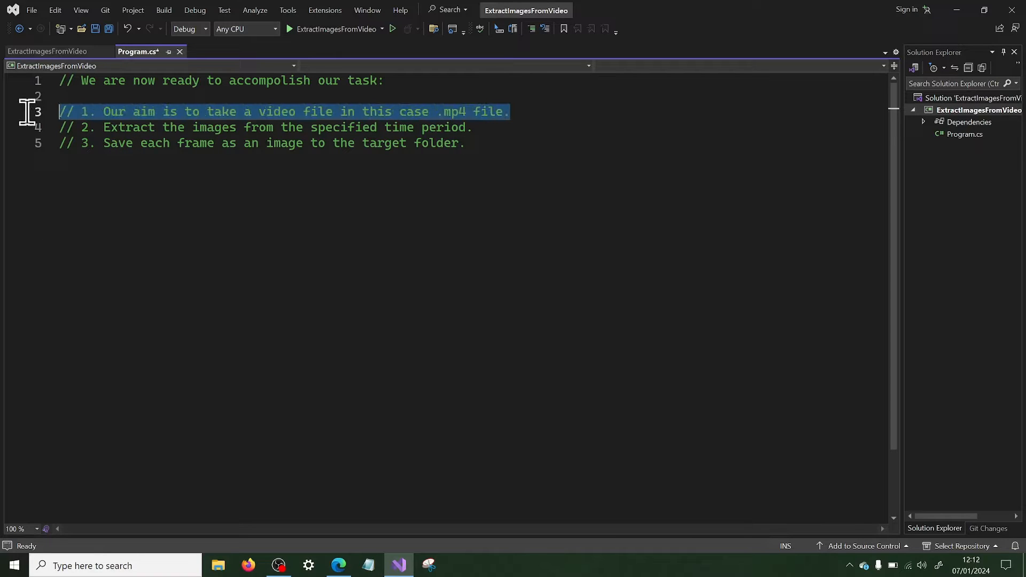
pyautogui.moveTo(404, 342)
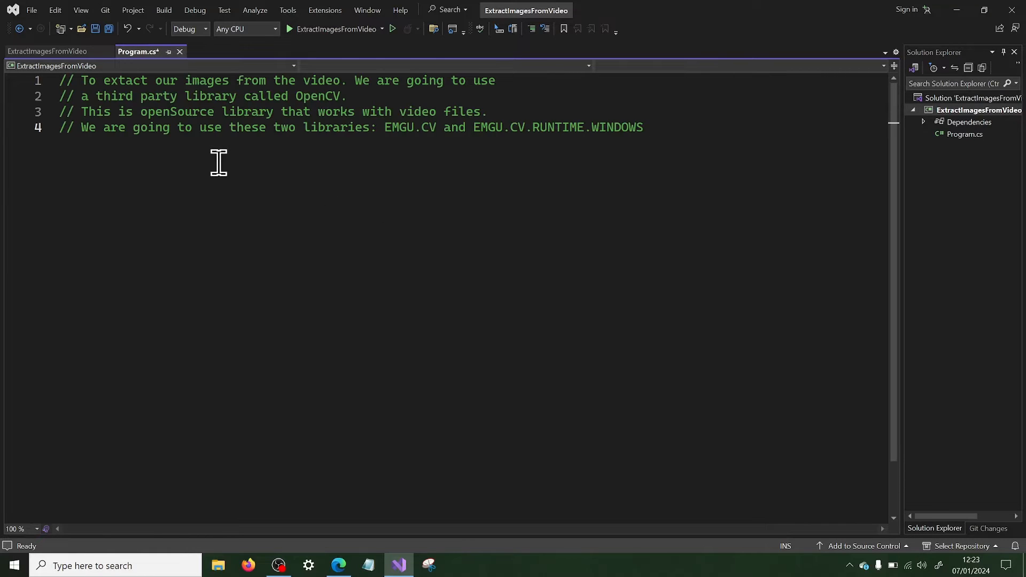
pyautogui.moveTo(141, 97); pyautogui.dragTo(346, 96)
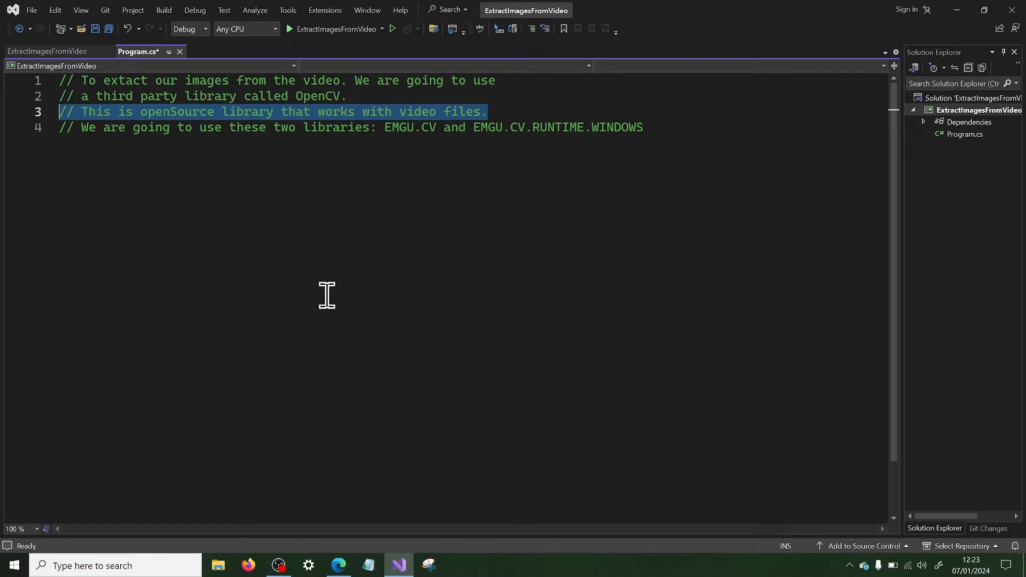
pyautogui.moveTo(357, 284)
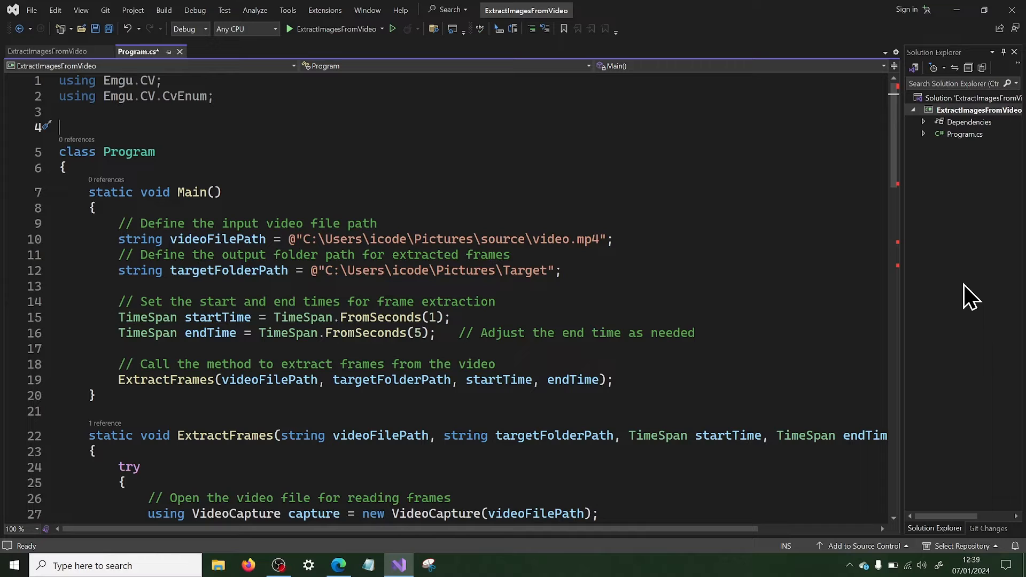
pyautogui.moveTo(952, 85)
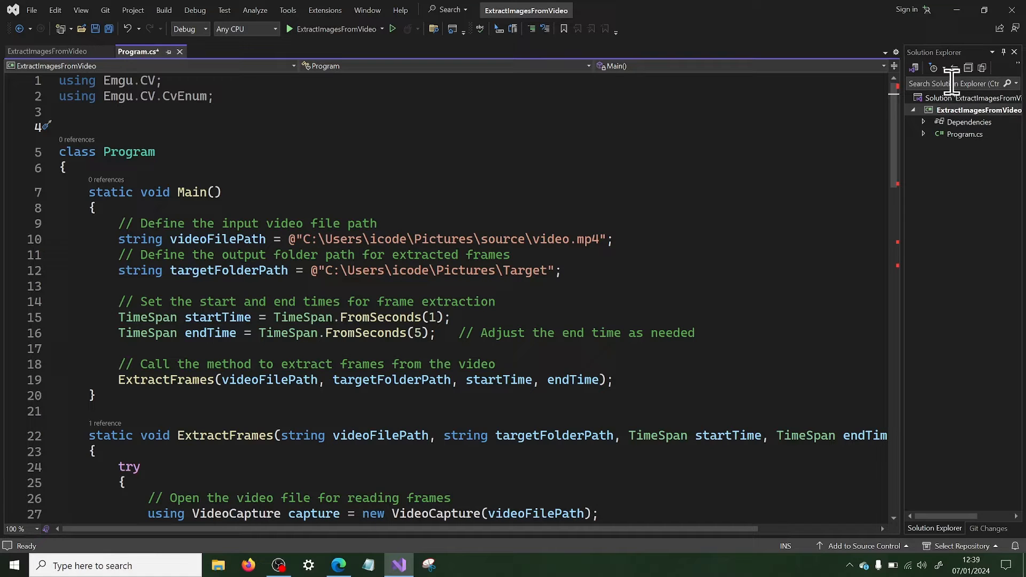
# Bring up the project's context menu to manage NuGet packages
pyautogui.rightClick(978, 109)
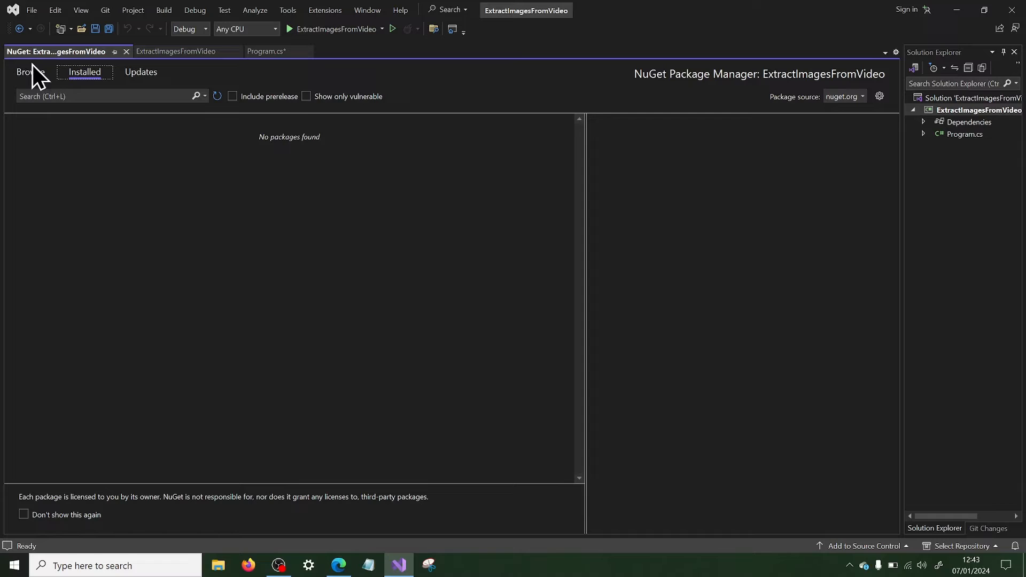
# Search NuGet Browse for EMGU.CV and install the Emgu.CV package
pyautogui.click(31, 72)
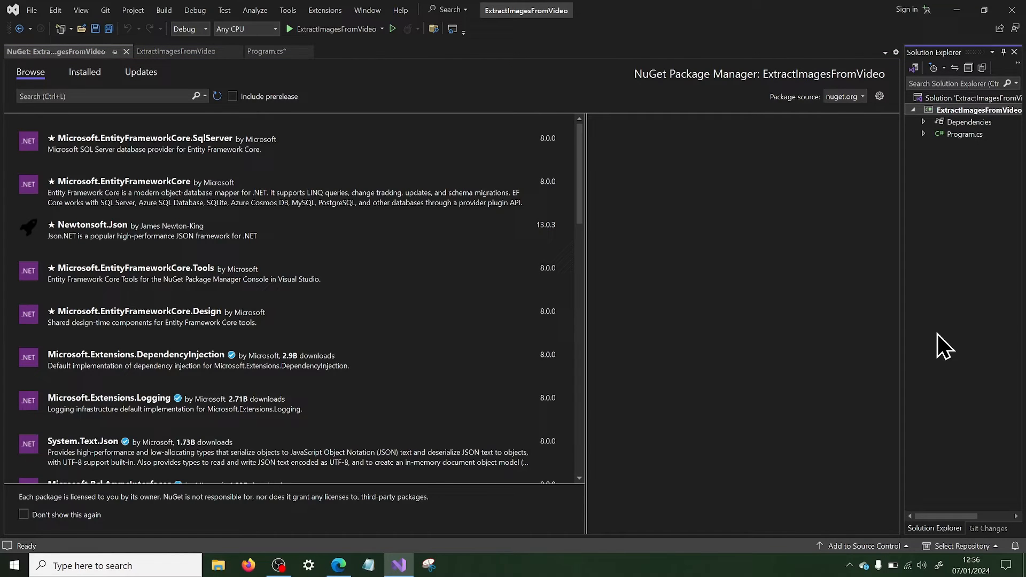
pyautogui.click(99, 96)
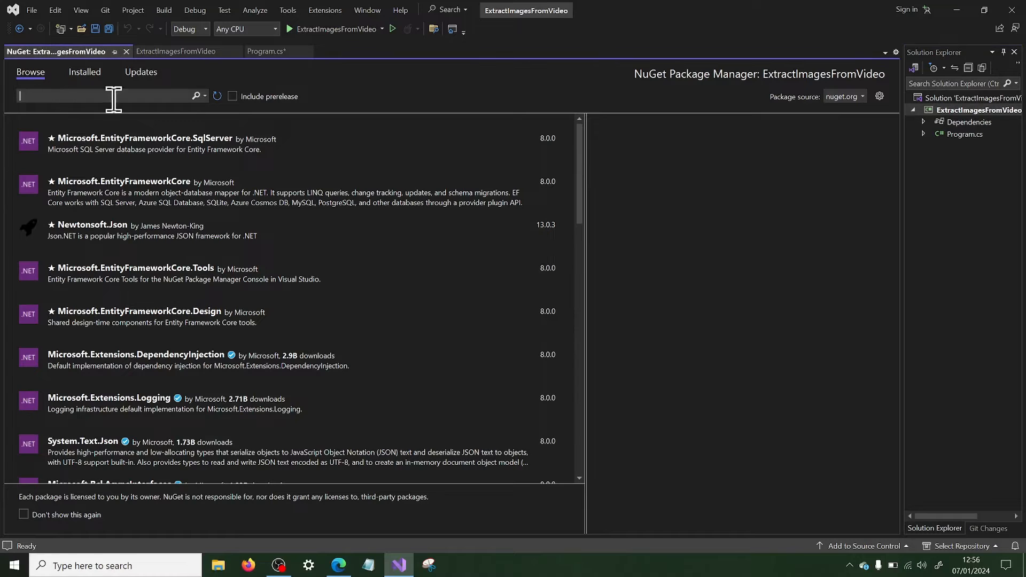
pyautogui.write('EMGU.CV')
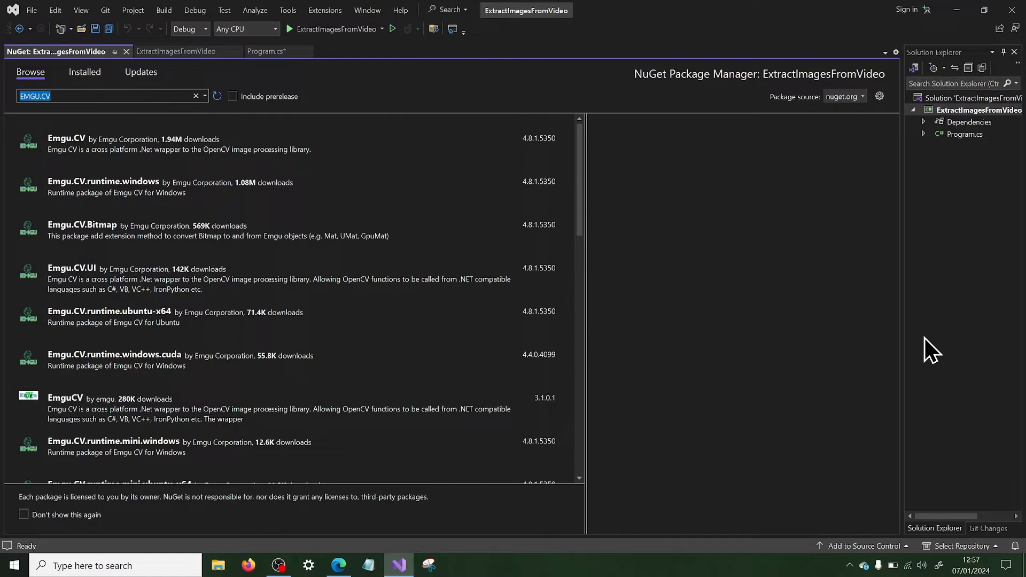
pyautogui.moveTo(89, 154)
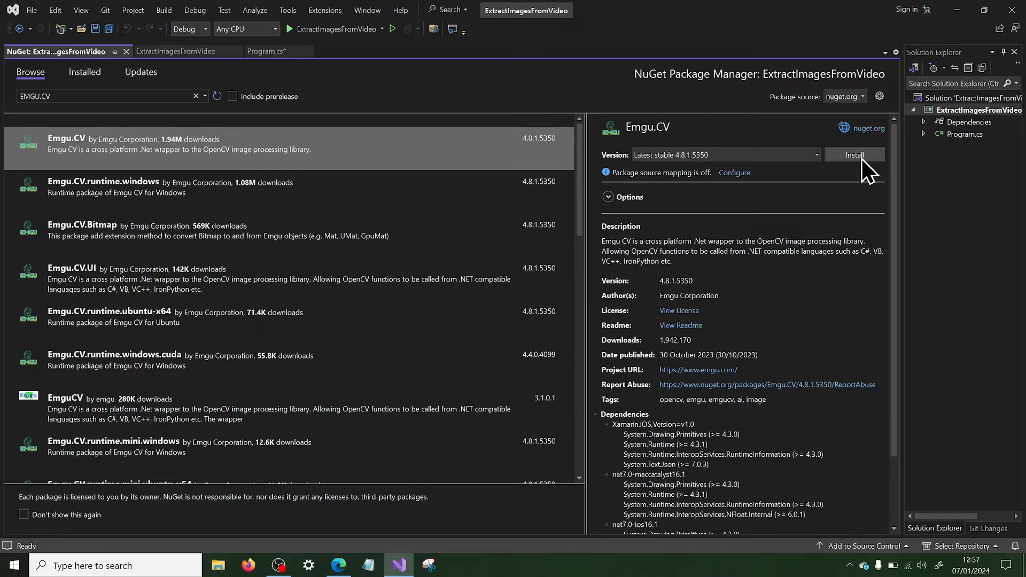
pyautogui.click(854, 154)
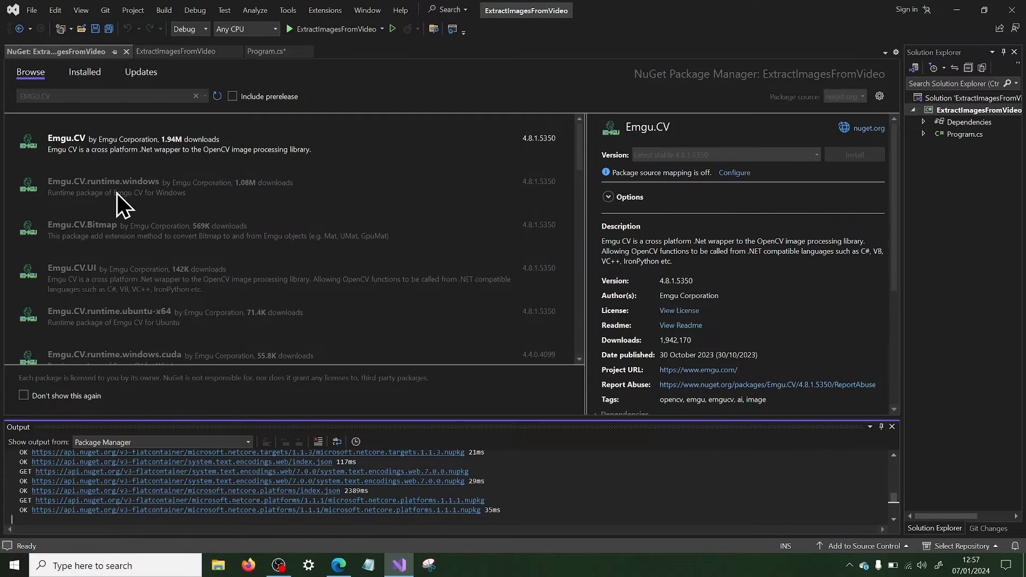
# Install Emgu.CV.runtime.windows, accepting the license terms for both packages
pyautogui.click(854, 154)
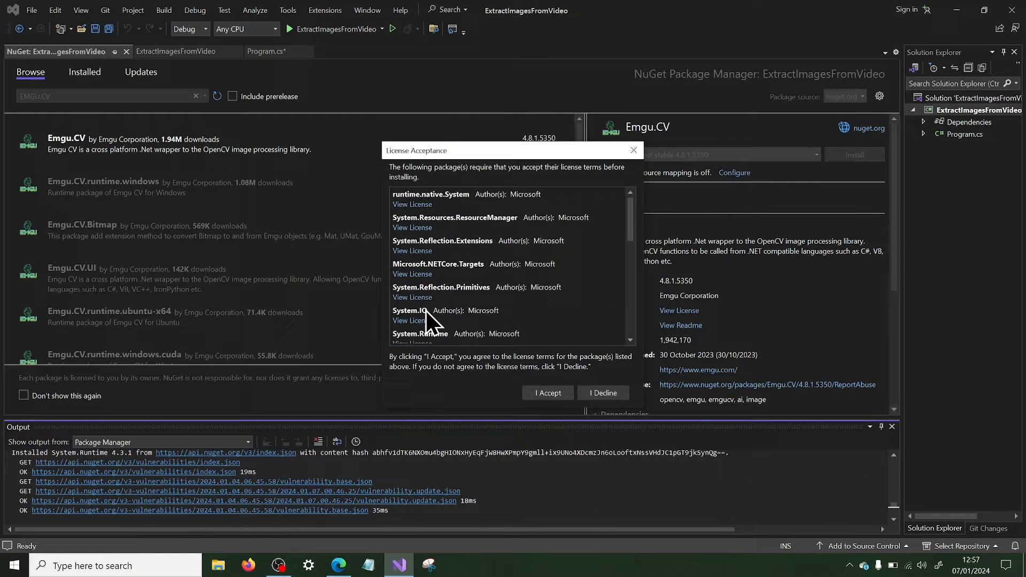
pyautogui.click(547, 392)
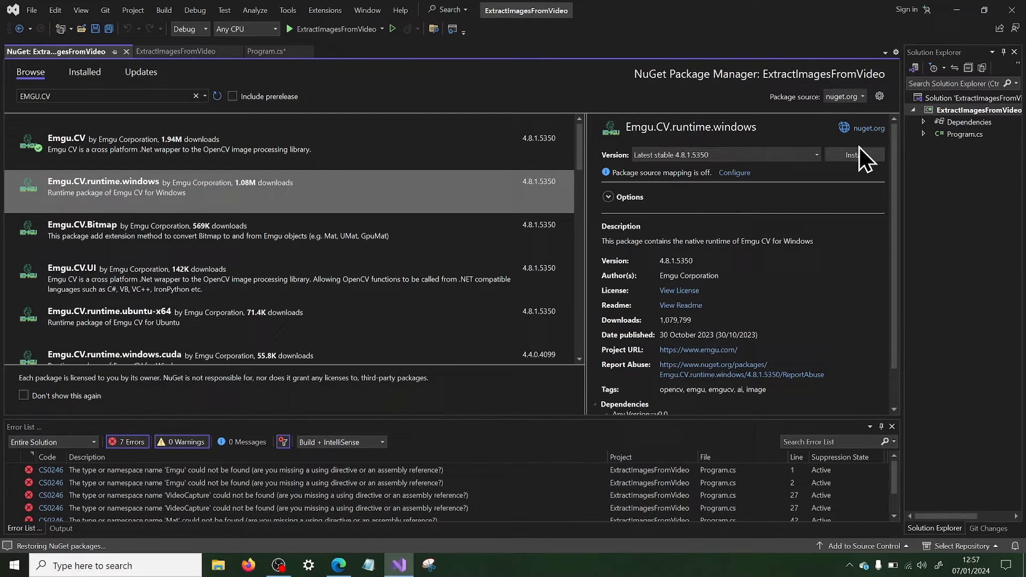
pyautogui.click(852, 155)
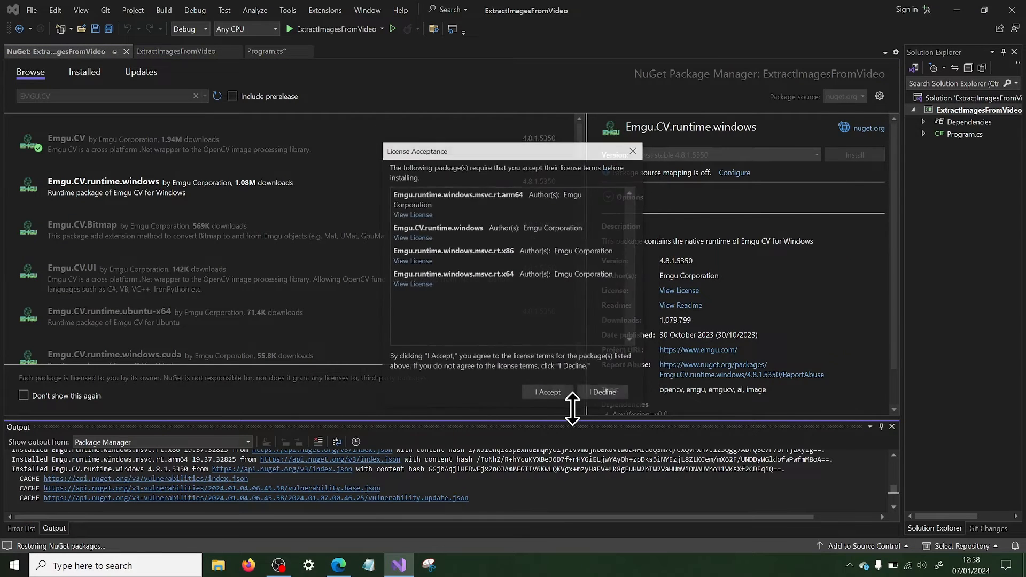
pyautogui.click(547, 391)
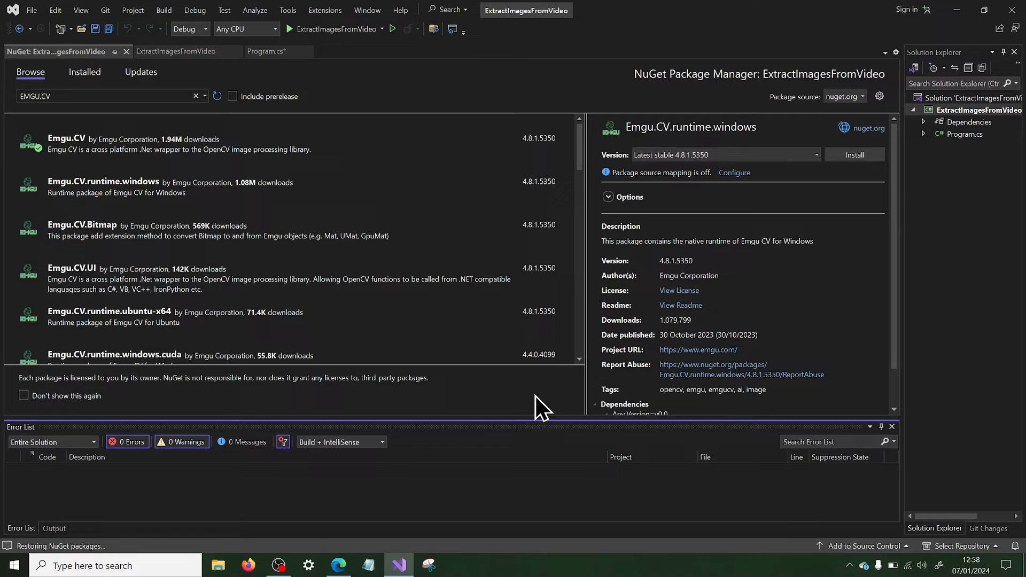
pyautogui.click(138, 51)
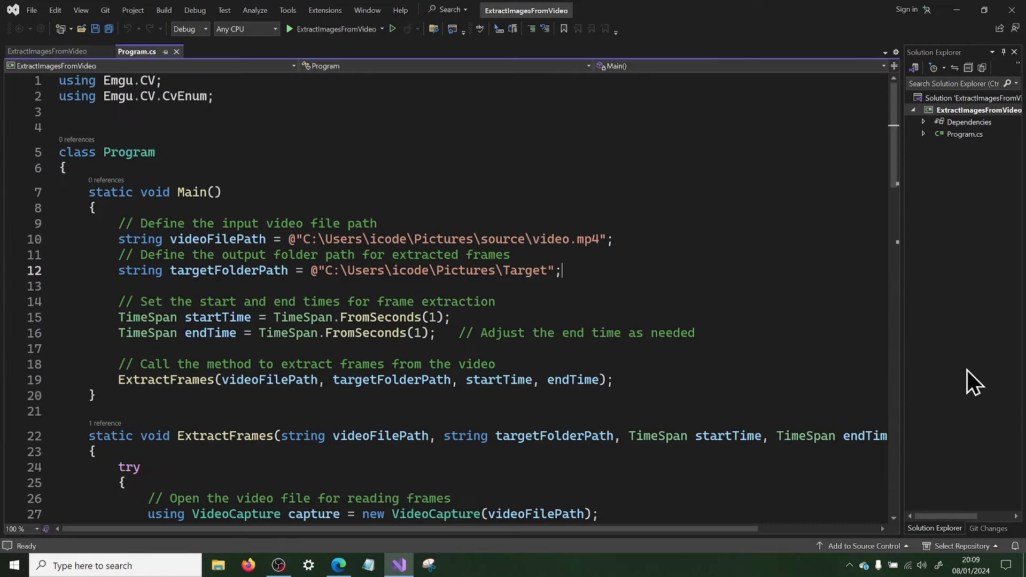
pyautogui.moveTo(688, 295)
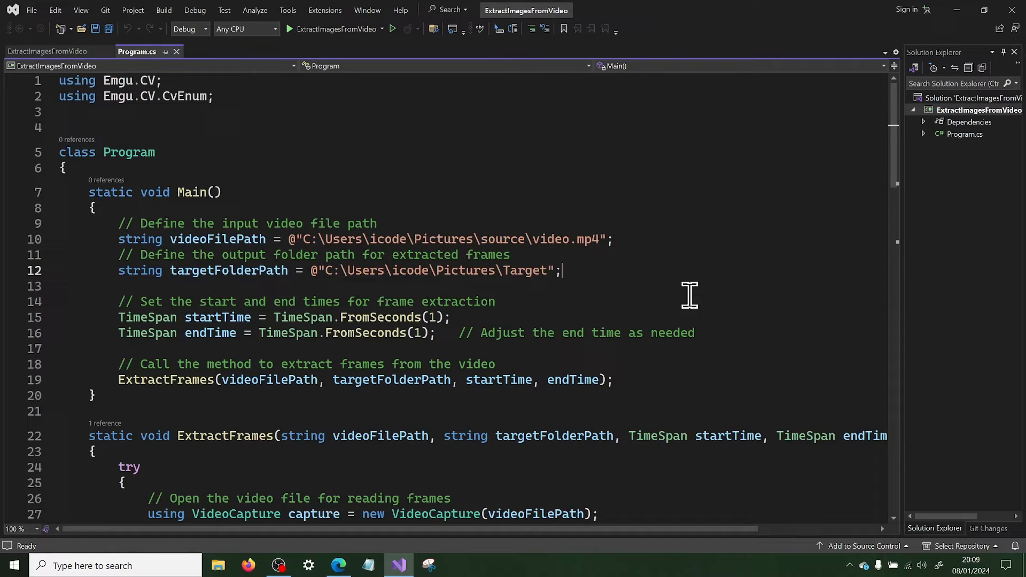
pyautogui.moveTo(566, 246)
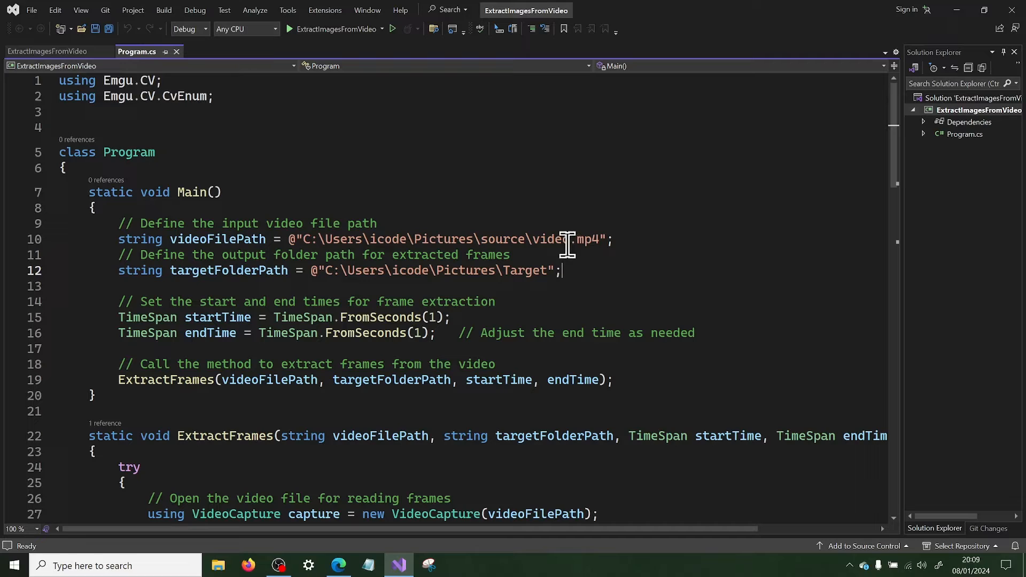
pyautogui.moveTo(634, 238)
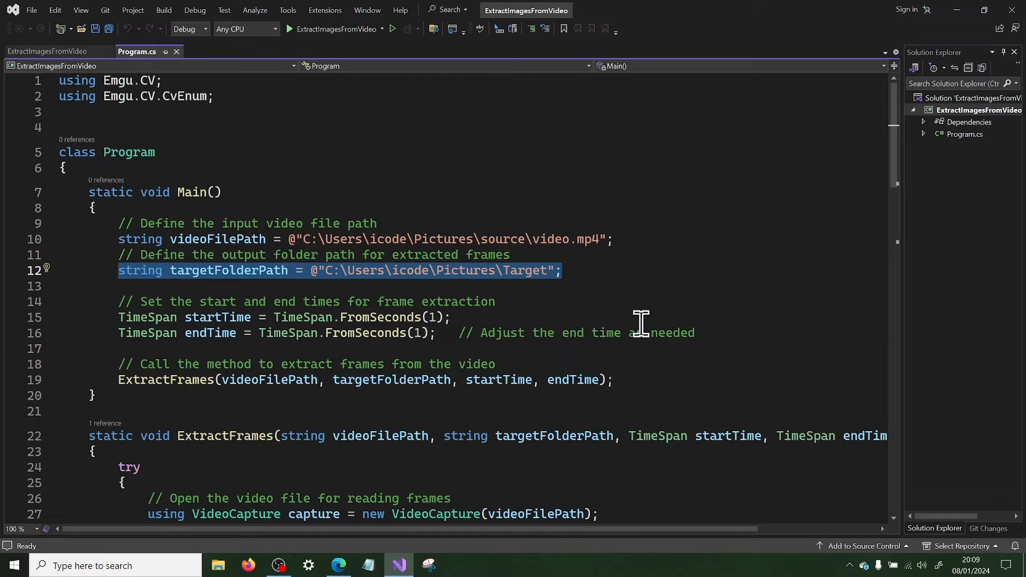
pyautogui.scroll(-3)
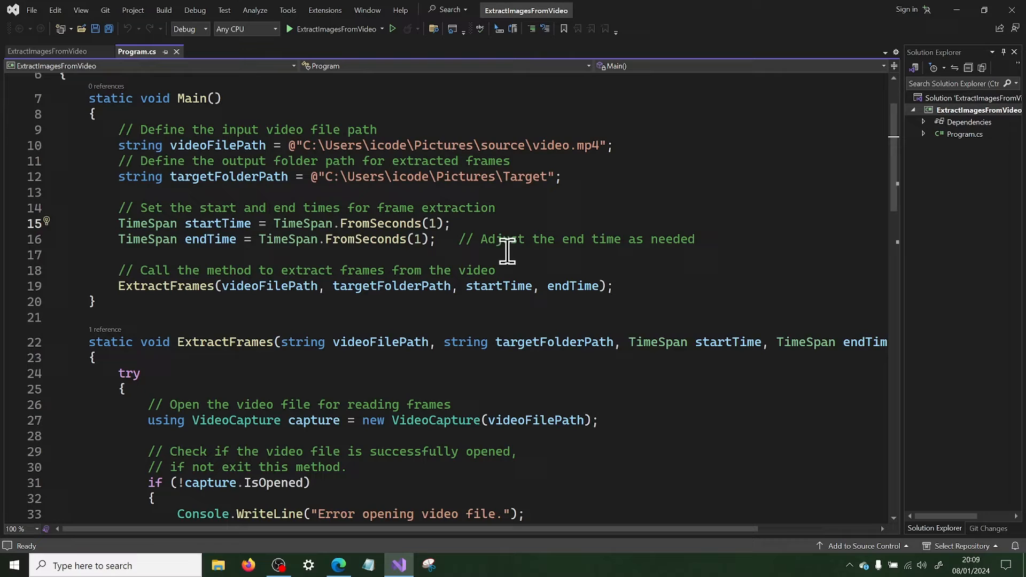
pyautogui.moveTo(118, 224); pyautogui.dragTo(435, 238)
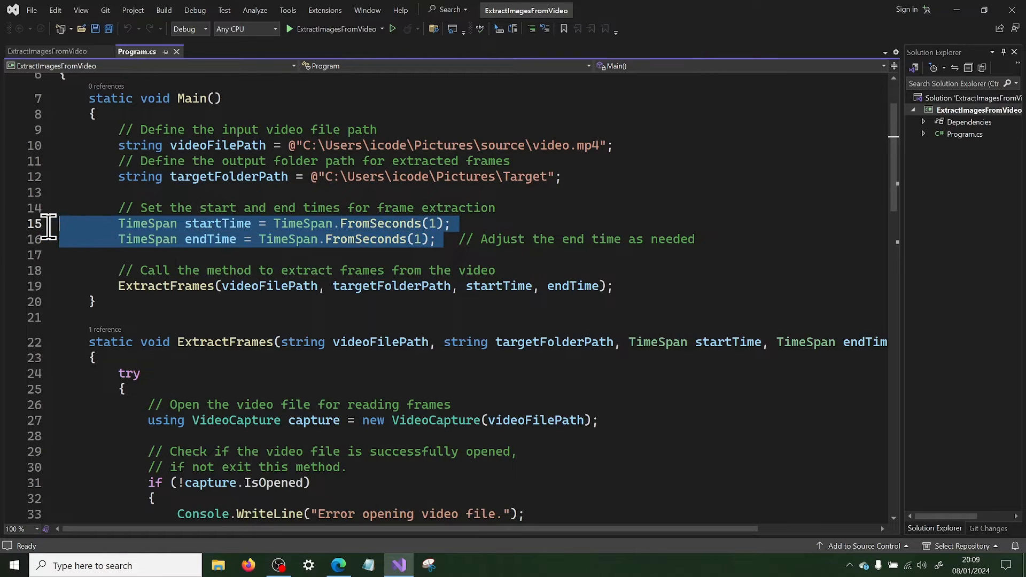
pyautogui.moveTo(605, 295)
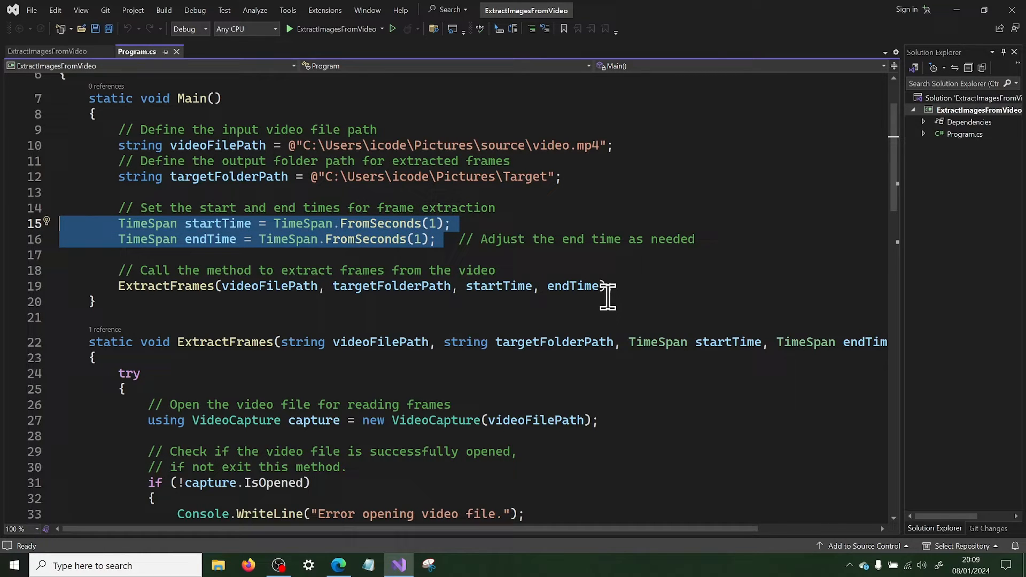
pyautogui.moveTo(582, 271)
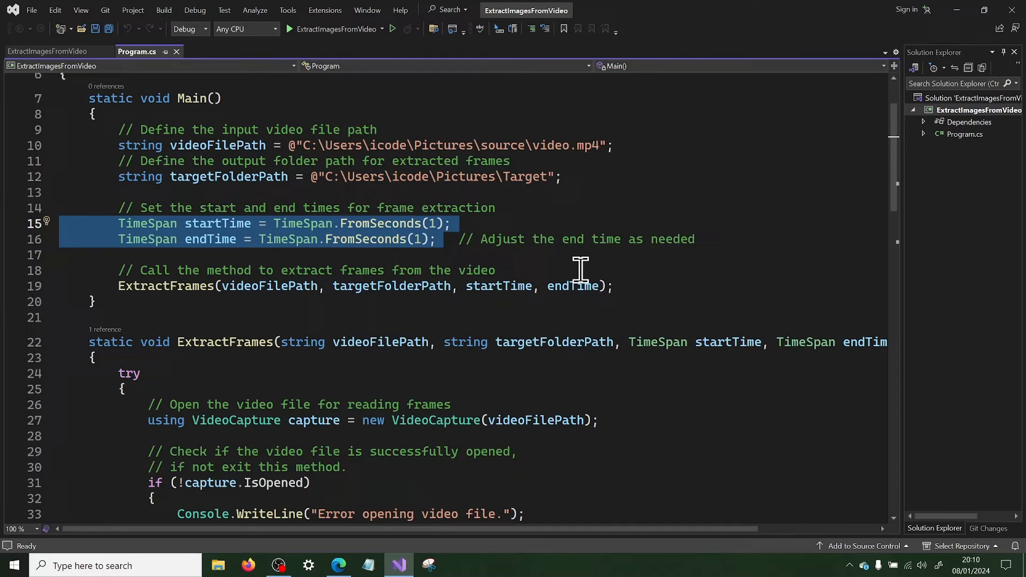
pyautogui.click(477, 307)
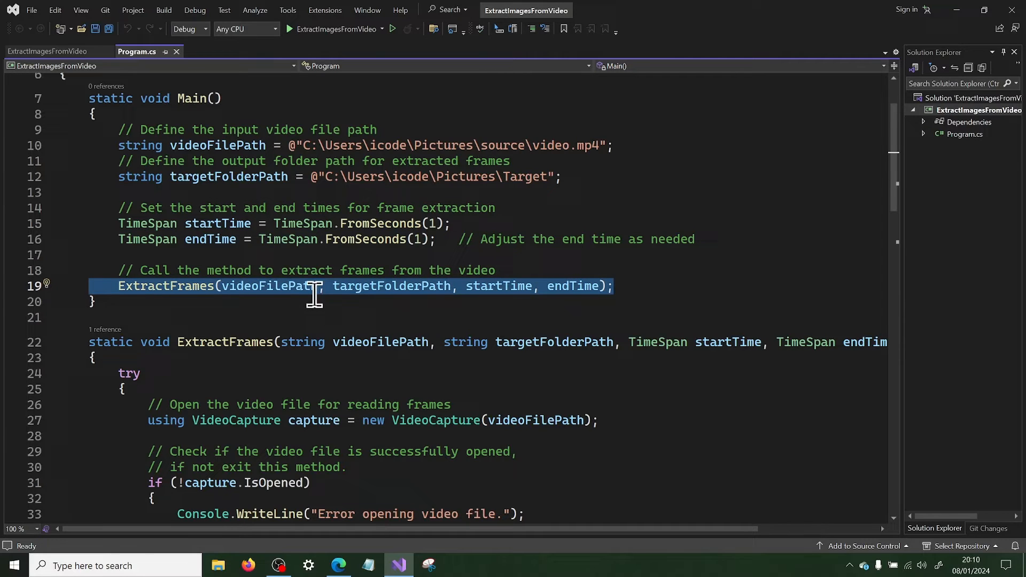
pyautogui.click(484, 287)
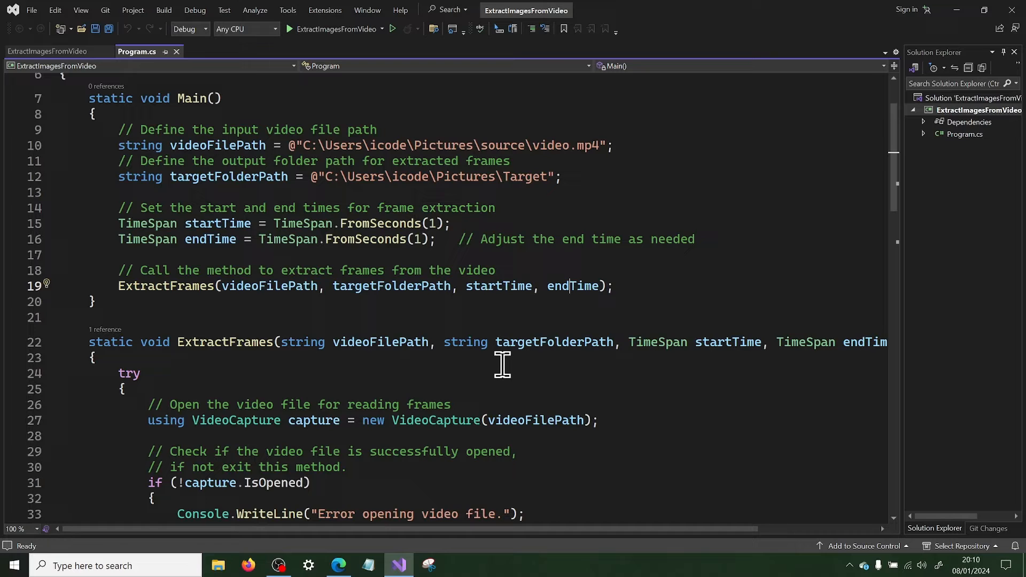
pyautogui.scroll(-3)
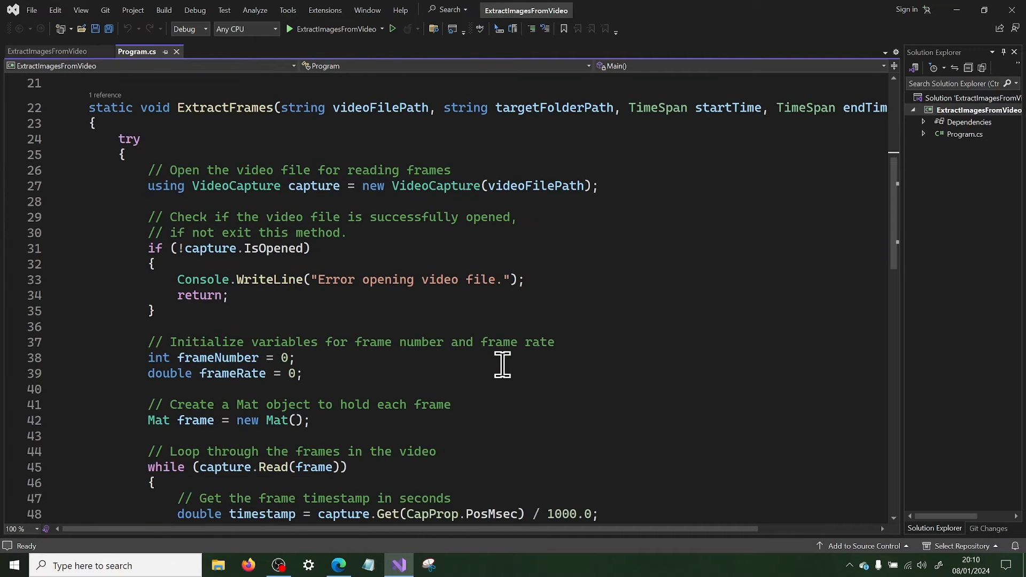
pyautogui.moveTo(516, 237)
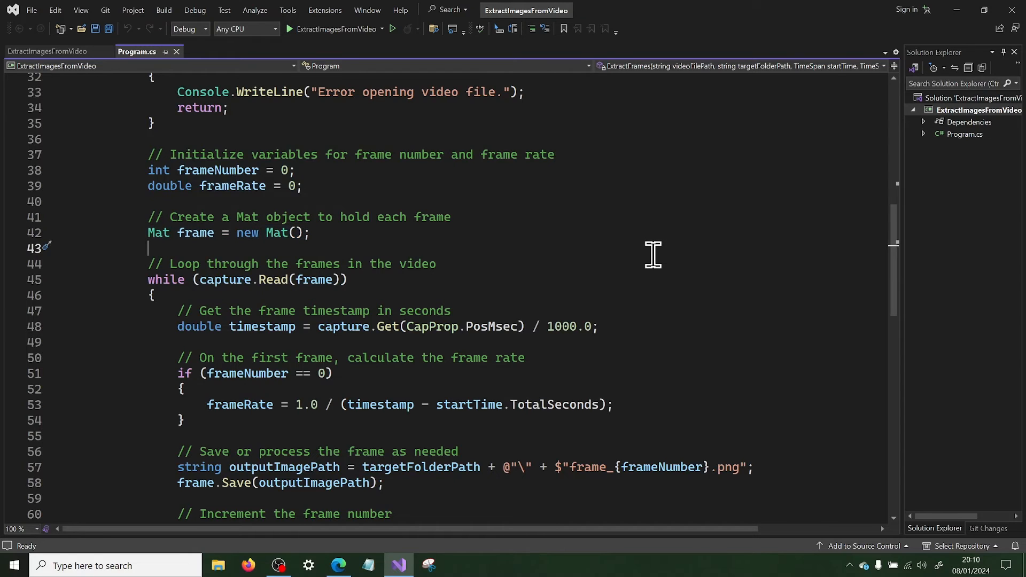
# Review the ExtractFrames loop, highlighting the division by 1000.0 in the timestamp calculation
pyautogui.scroll(-3)
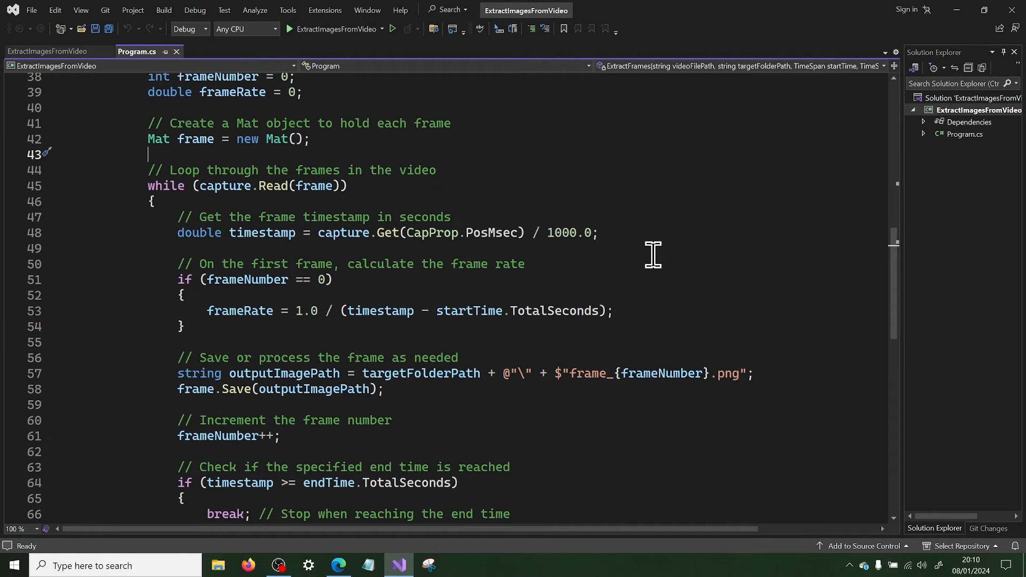
pyautogui.scroll(-3)
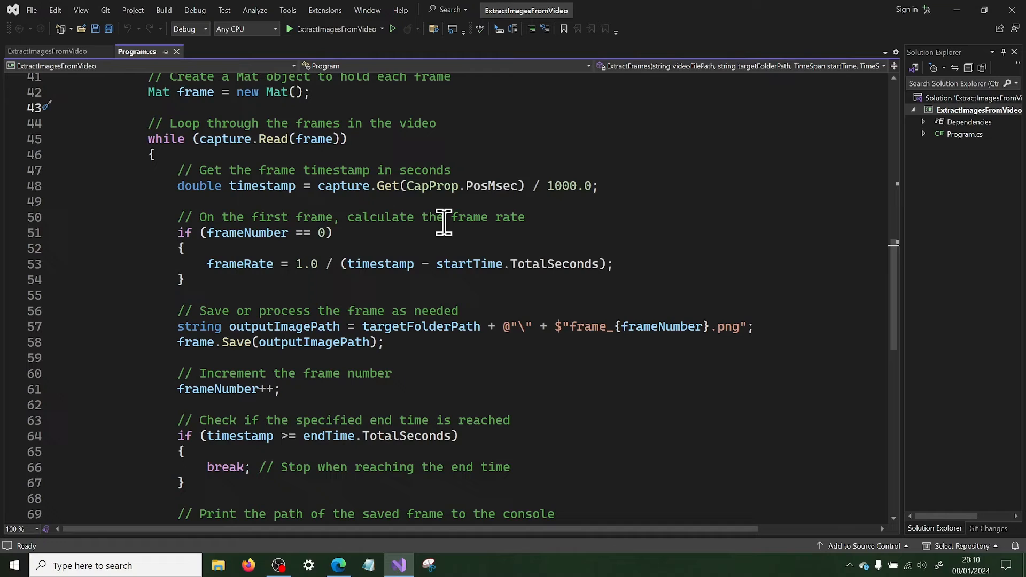
pyautogui.moveTo(530, 186); pyautogui.dragTo(598, 186)
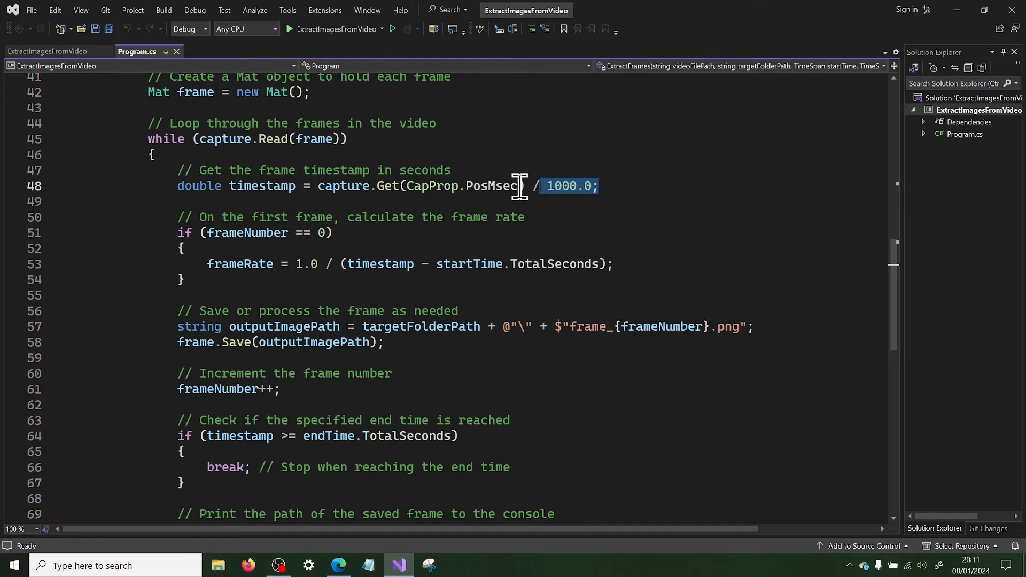
pyautogui.click(332, 232)
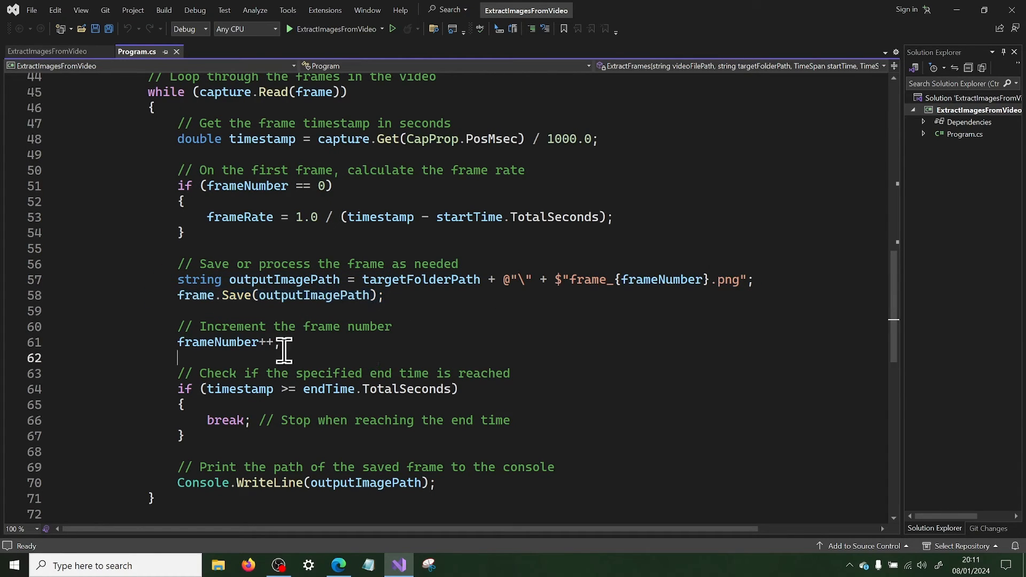
pyautogui.scroll(-3)
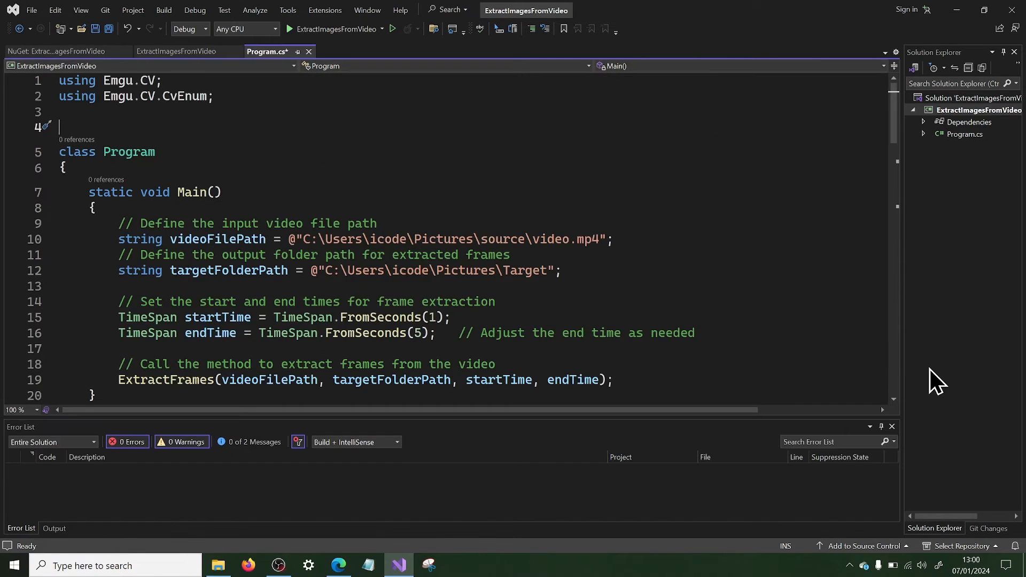
pyautogui.moveTo(962, 385)
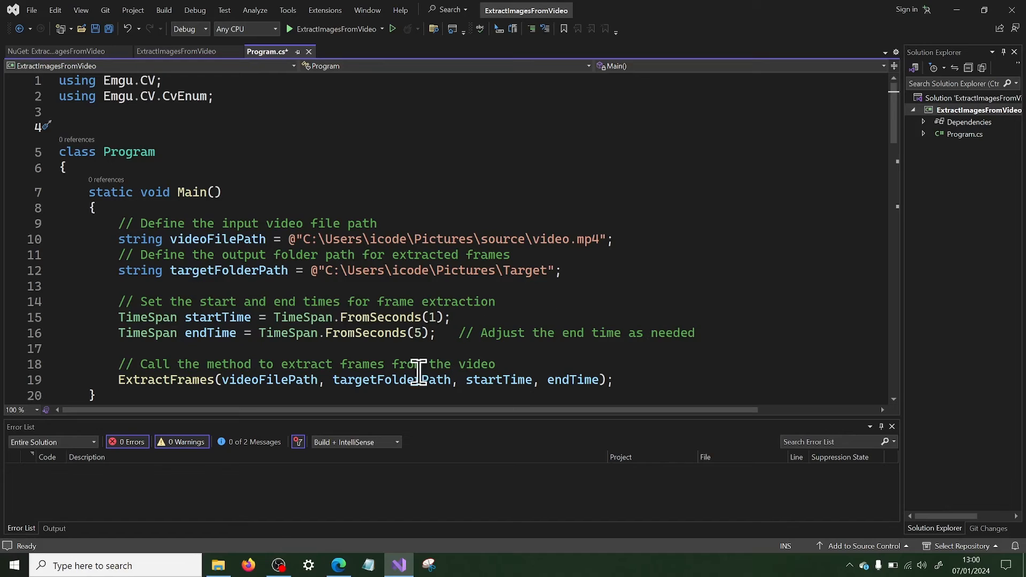
pyautogui.moveTo(271, 529)
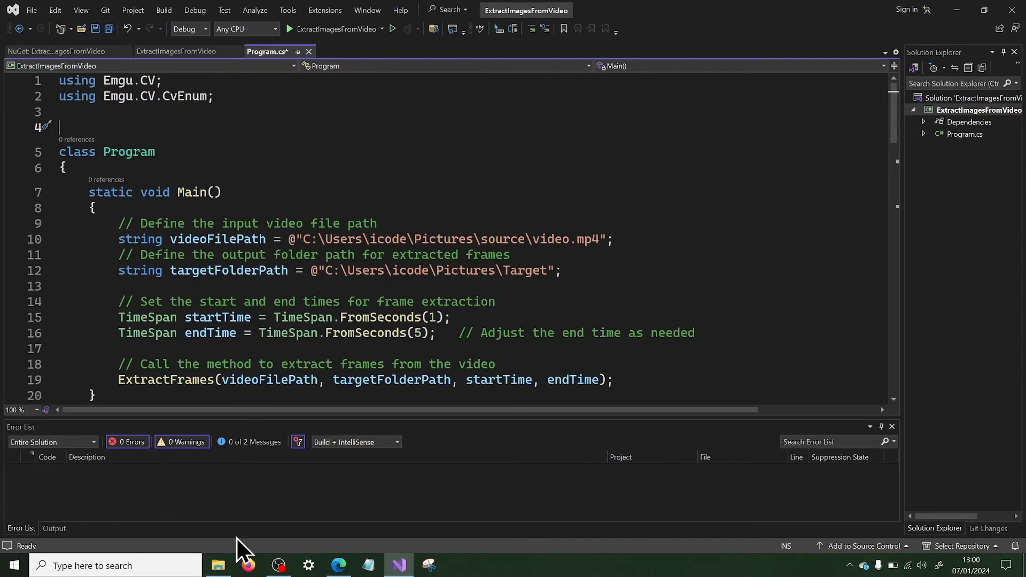
pyautogui.moveTo(218, 564)
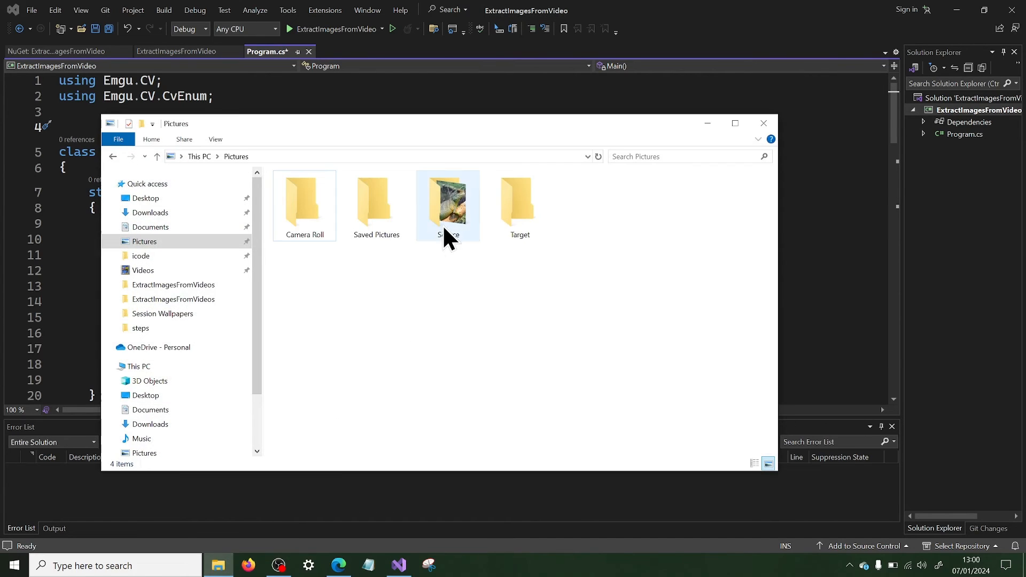
# Play video.mp4 from the Source folder in Media Player, then close the player
pyautogui.doubleClick(447, 203)
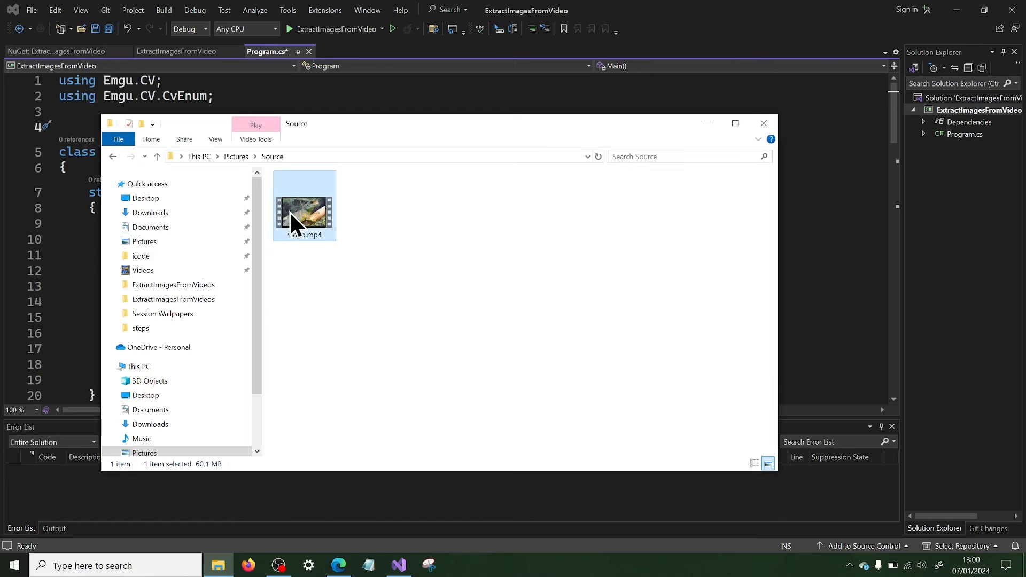
pyautogui.doubleClick(304, 206)
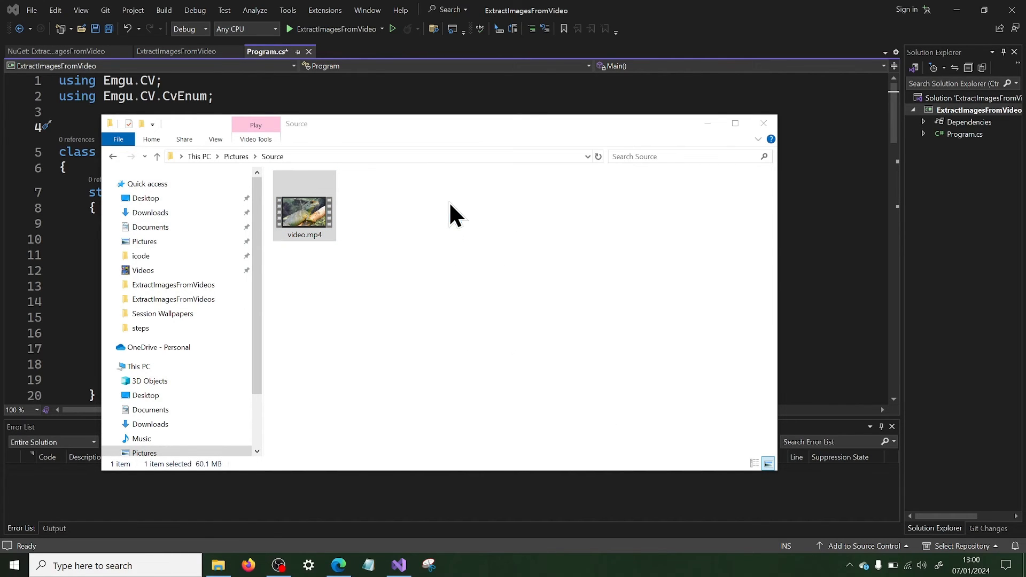
pyautogui.doubleClick(303, 210)
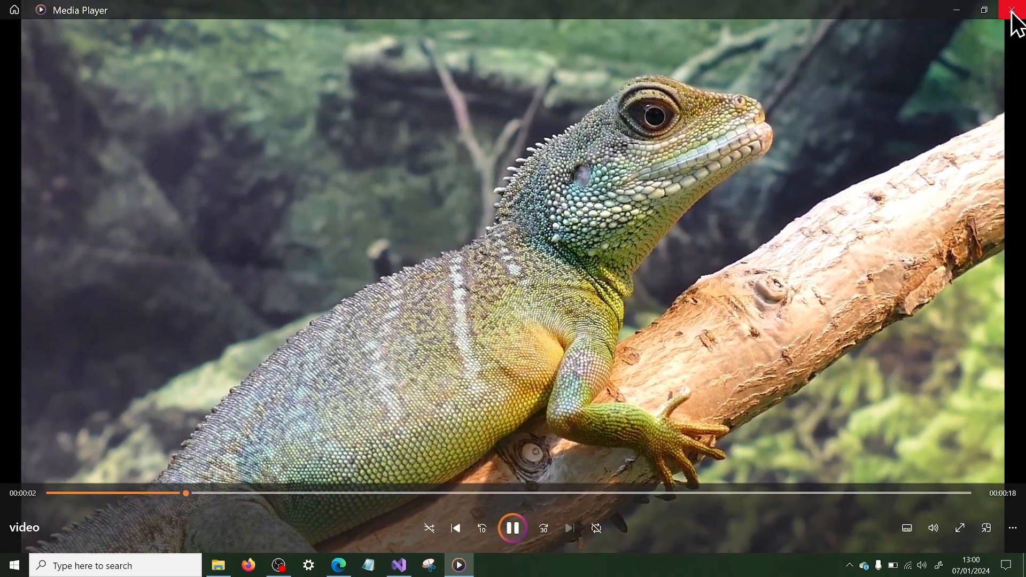
pyautogui.click(1019, 10)
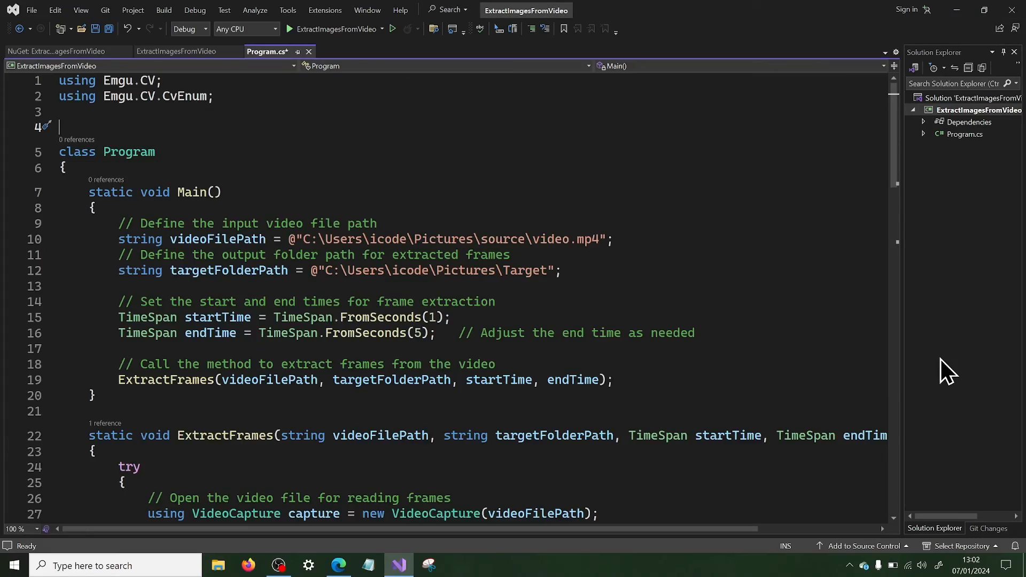
pyautogui.moveTo(290, 75)
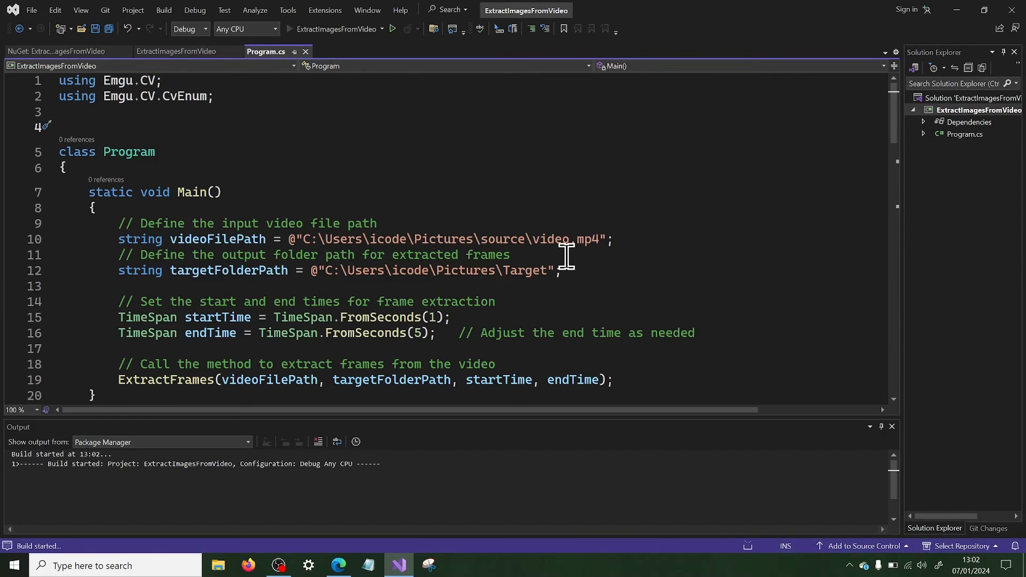
# Run the frame-extraction app to exit code 0, then show the Pictures folder
pyautogui.click(392, 28)
pyautogui.write('1')
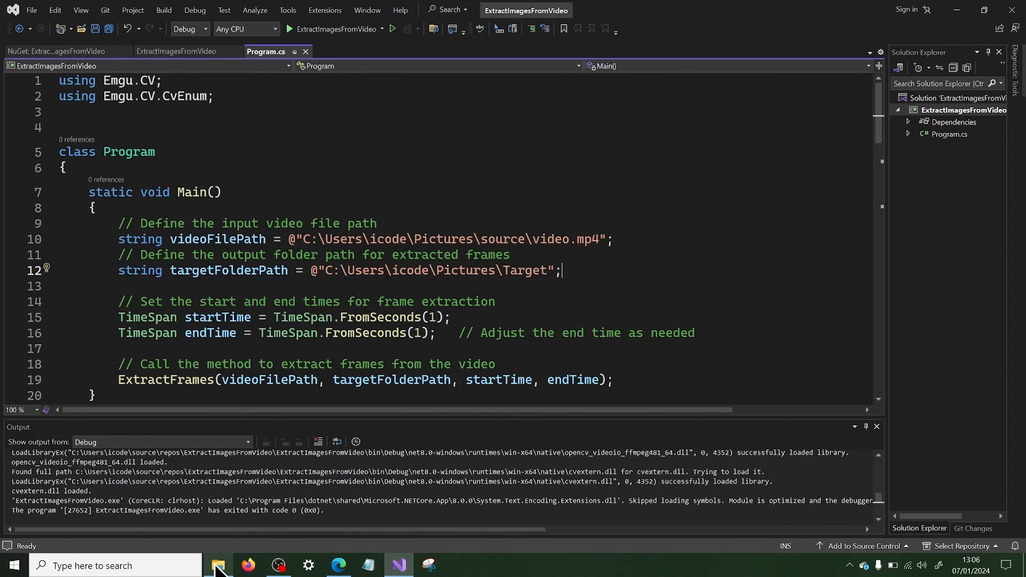
pyautogui.click(218, 565)
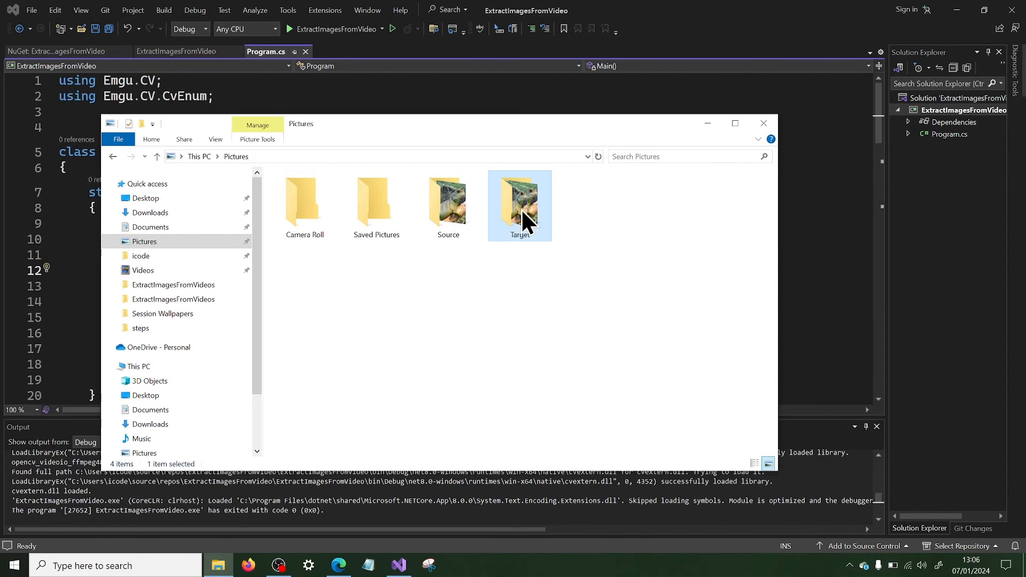
# View frame_0.png among the extracted frames in Target, then close File Explorer
pyautogui.doubleClick(519, 197)
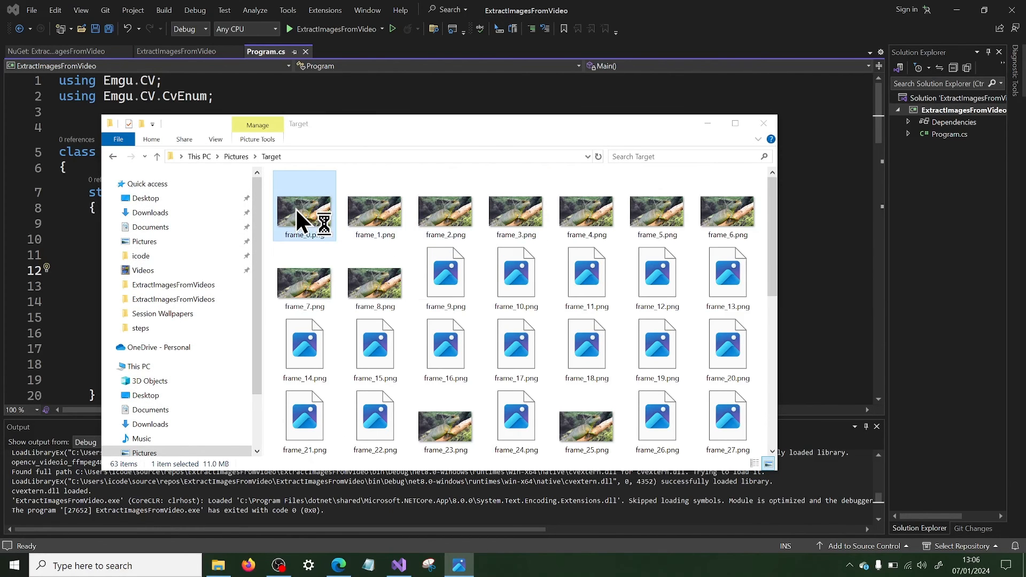
pyautogui.doubleClick(303, 213)
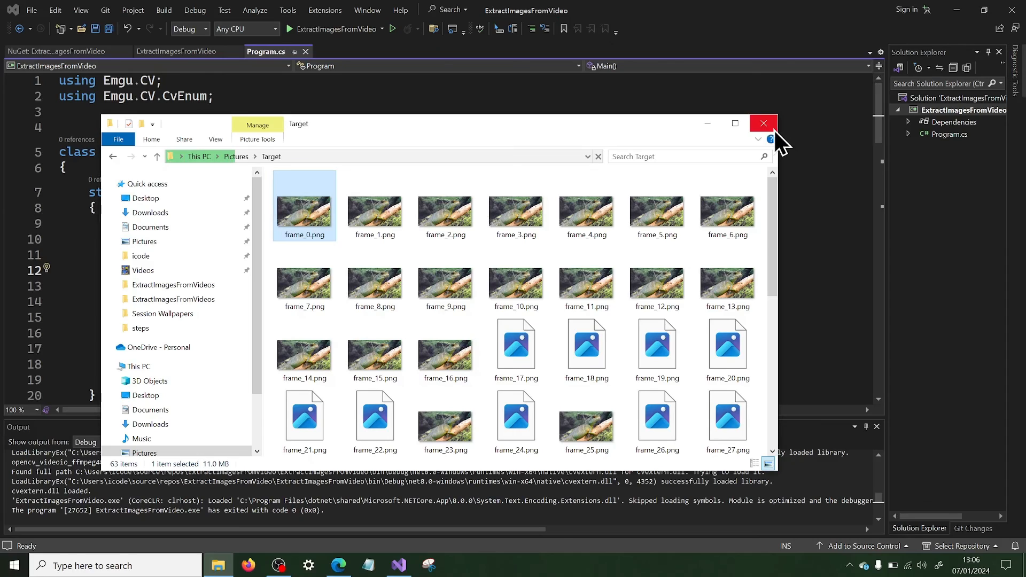
pyautogui.click(763, 122)
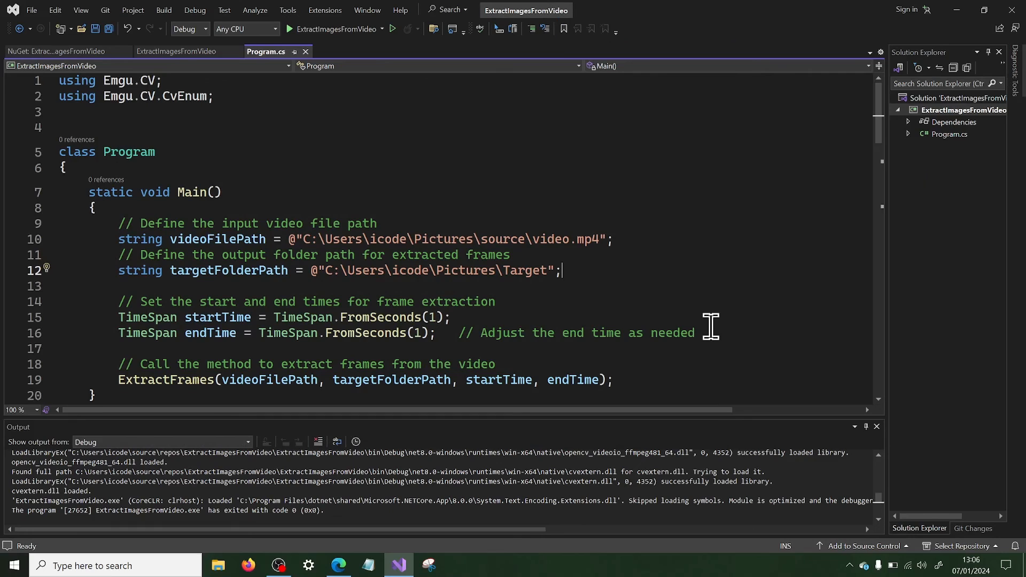
pyautogui.moveTo(952, 296)
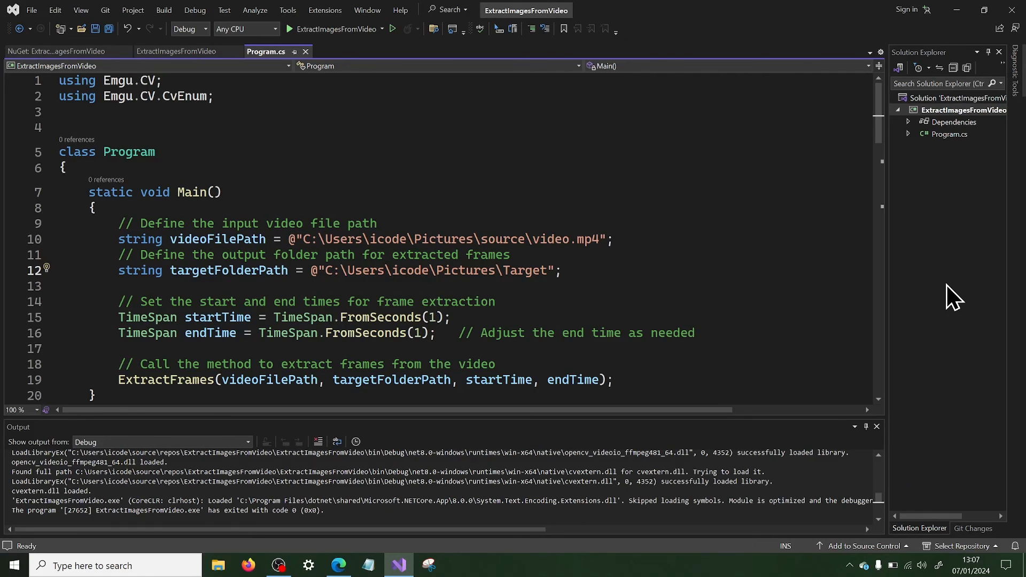
pyautogui.click(562, 271)
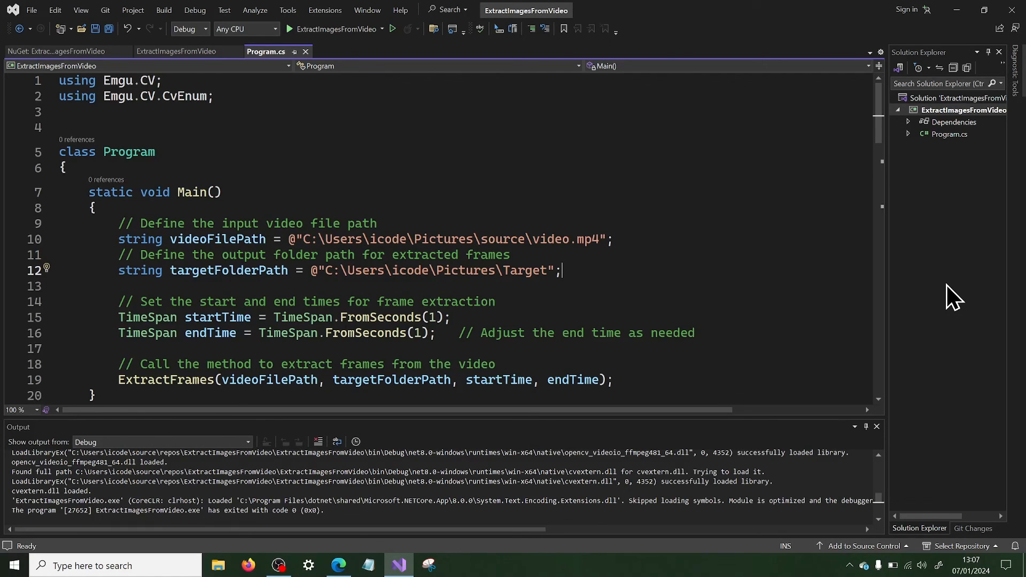